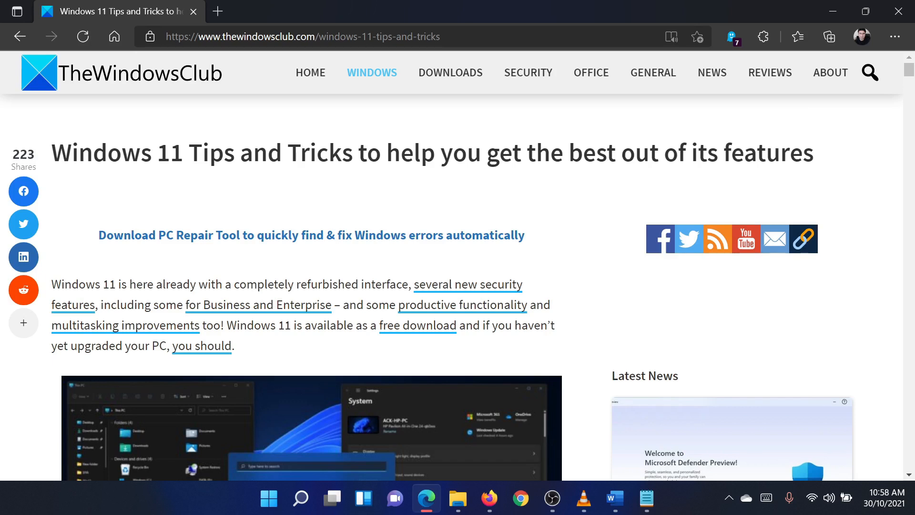
Scroll the Windows 11 tips article down to its numbered list of fifteen tips
scroll("down", 3)
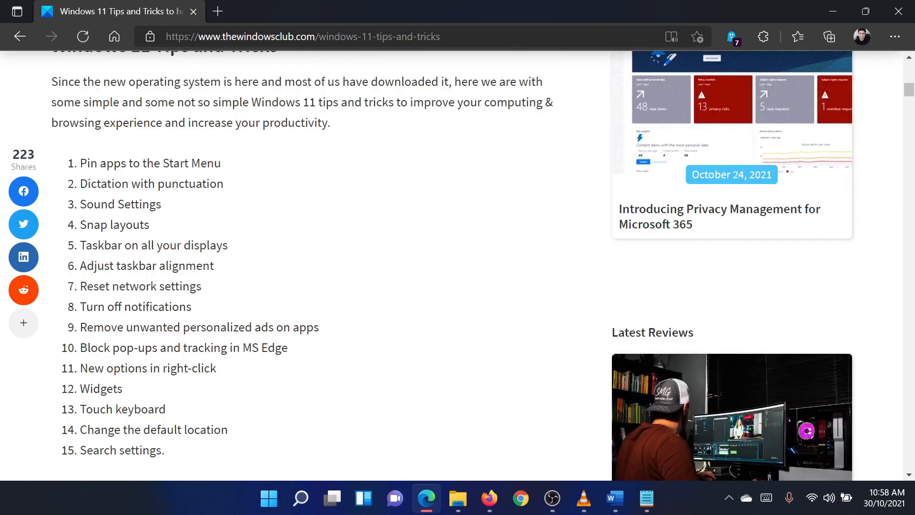
mouse_move(315, 345)
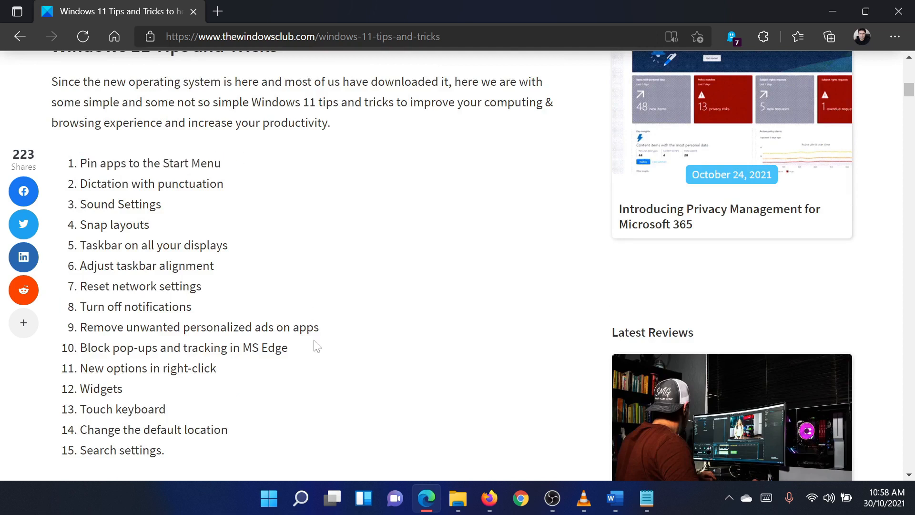
Pin Calculator to Start from the All apps list
left_click(267, 498)
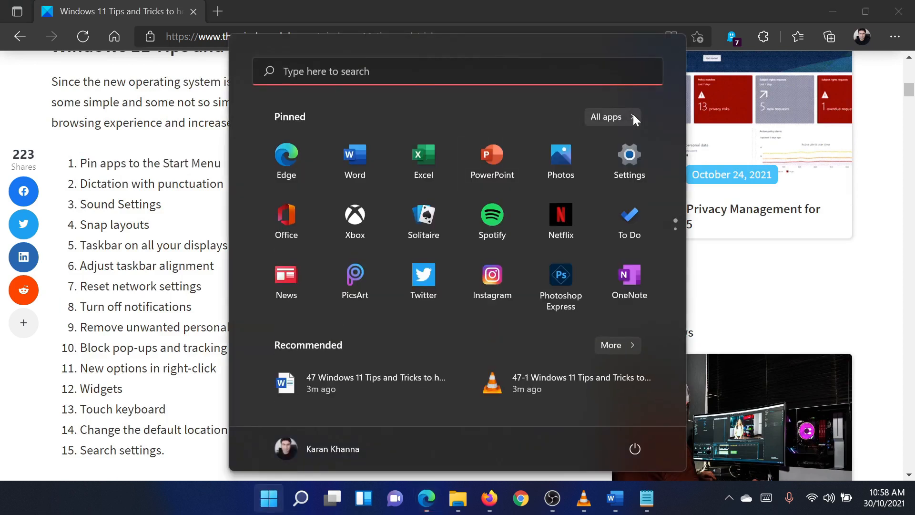
left_click(606, 116)
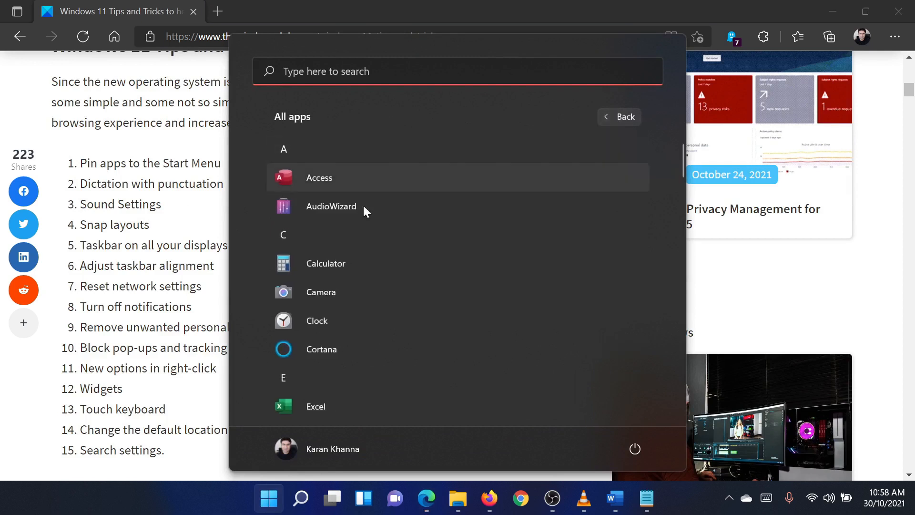
right_click(320, 292)
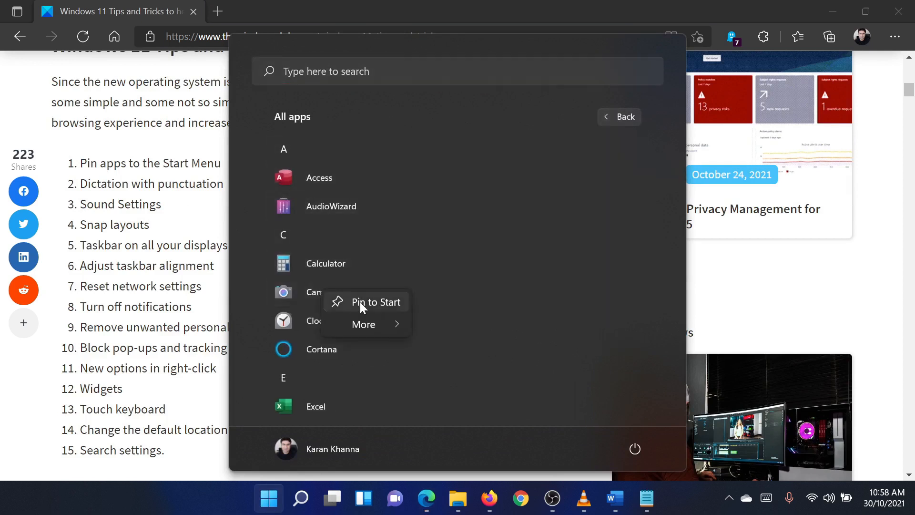
left_click(418, 169)
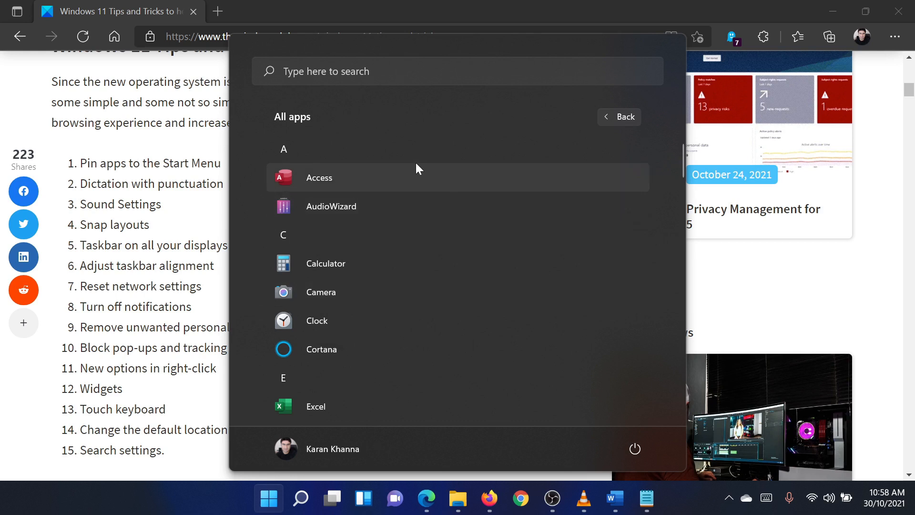
Unpin Settings from the pinned apps and close the Start menu
left_click(618, 116)
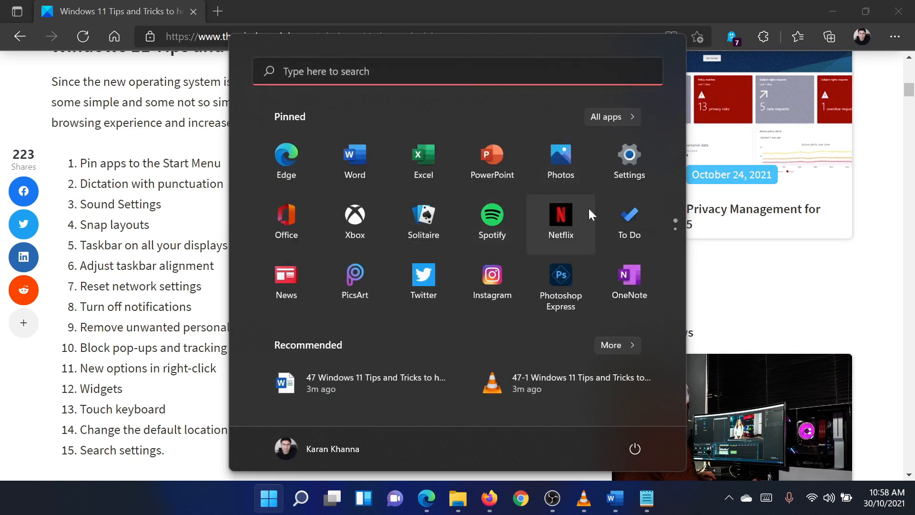
right_click(629, 154)
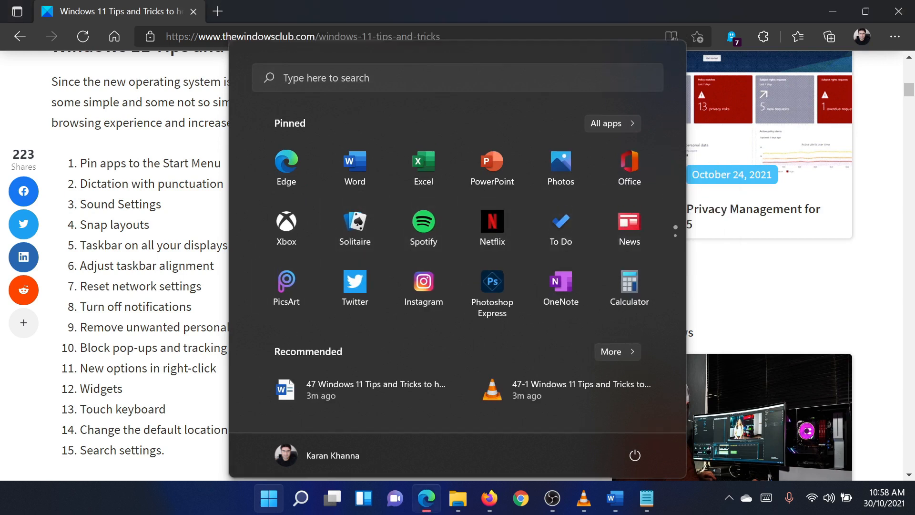
left_click(268, 497)
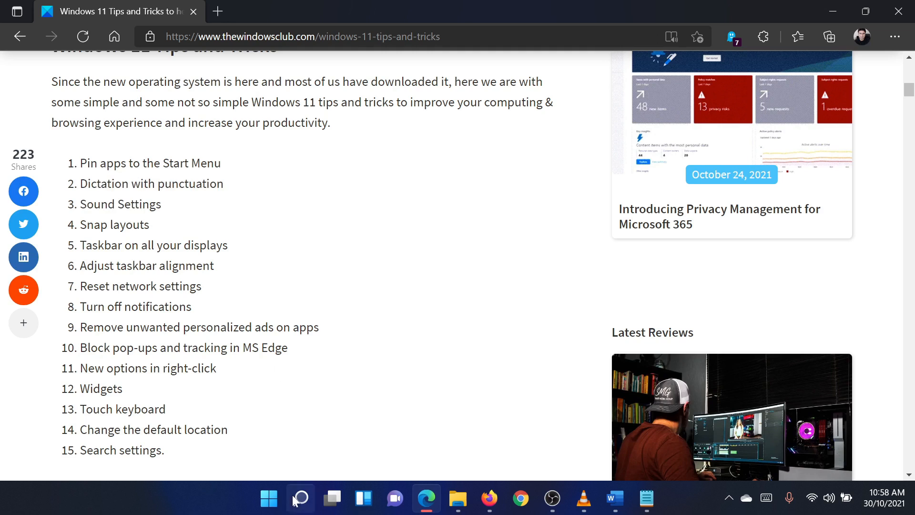
Launch Notepad from Windows search by searching 'note'
left_click(300, 497)
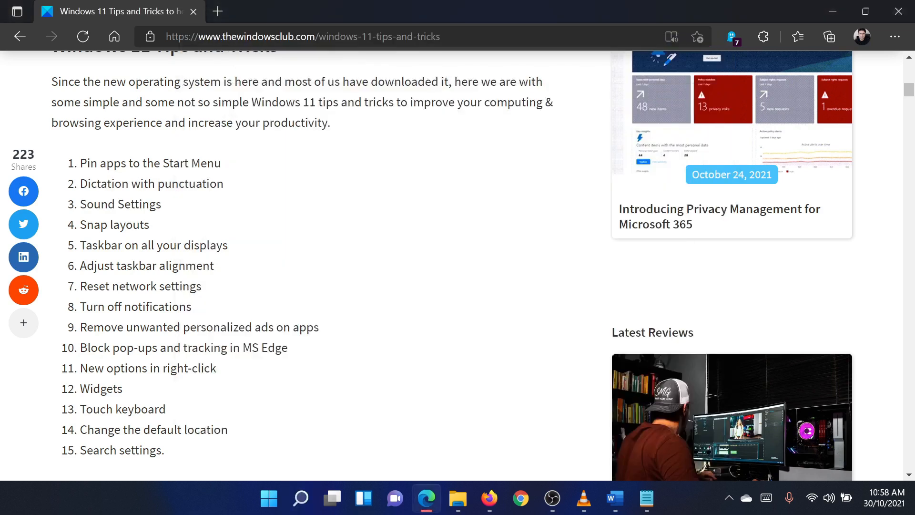
left_click(300, 499)
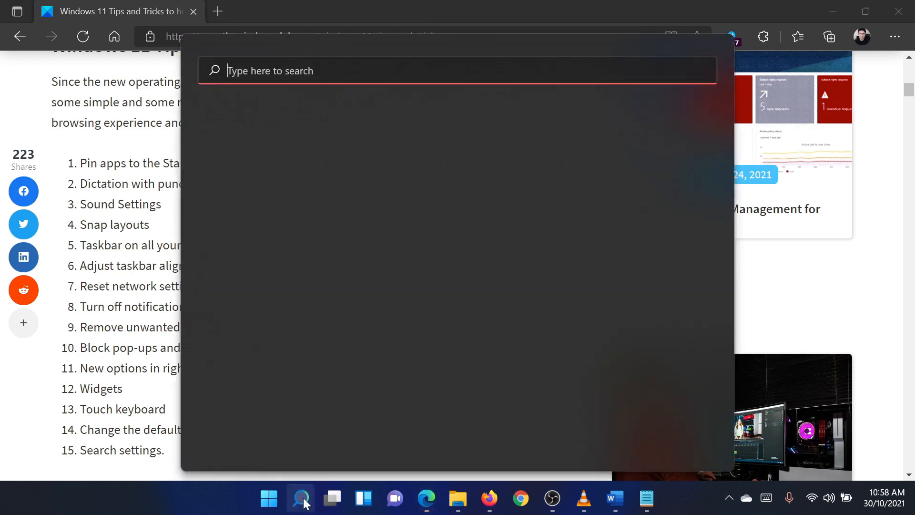
type("note")
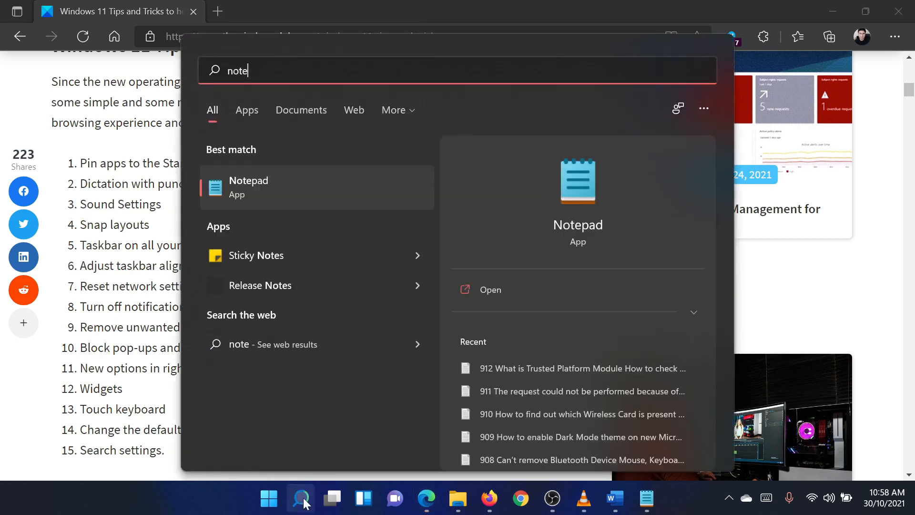
left_click(491, 290)
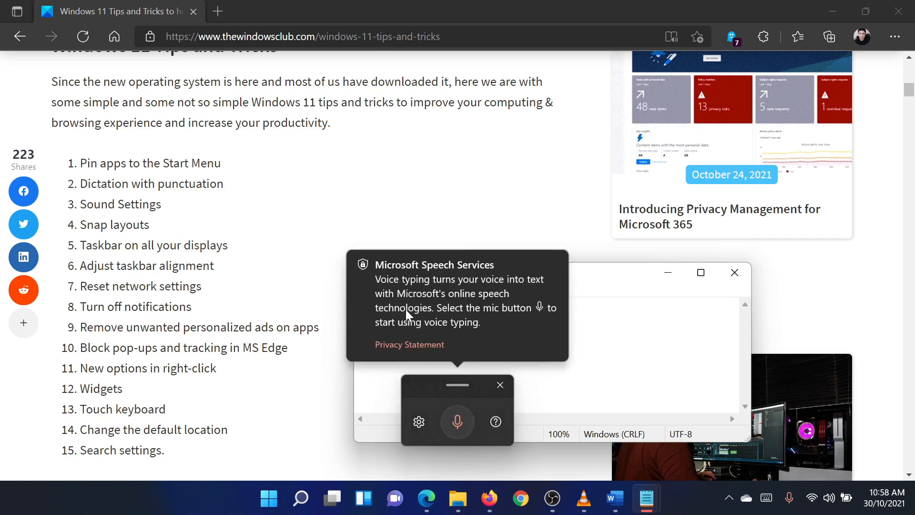
mouse_move(419, 398)
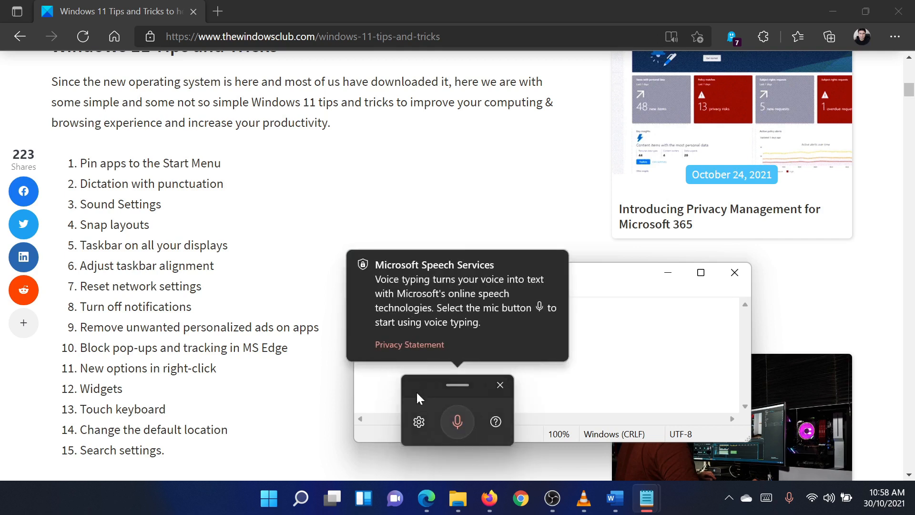
Turn on Auto punctuation in the voice typing settings and close the panel
left_click(418, 421)
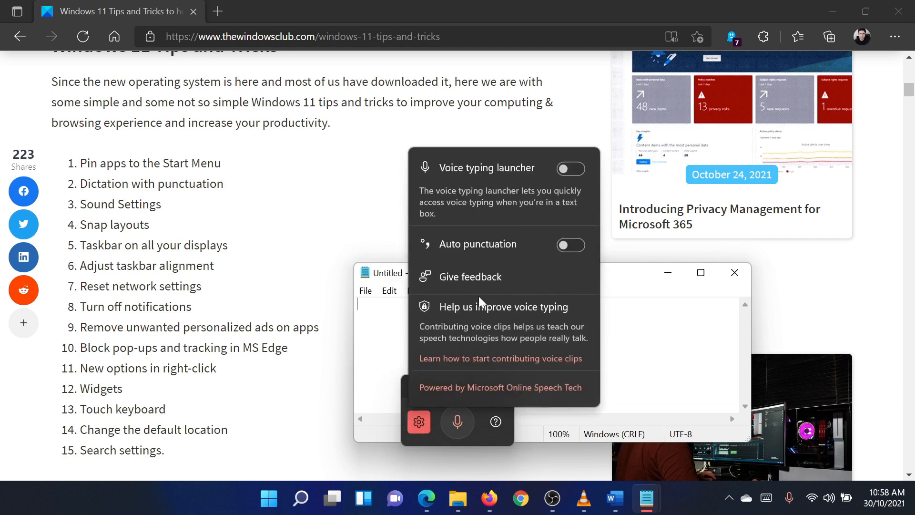
left_click(570, 244)
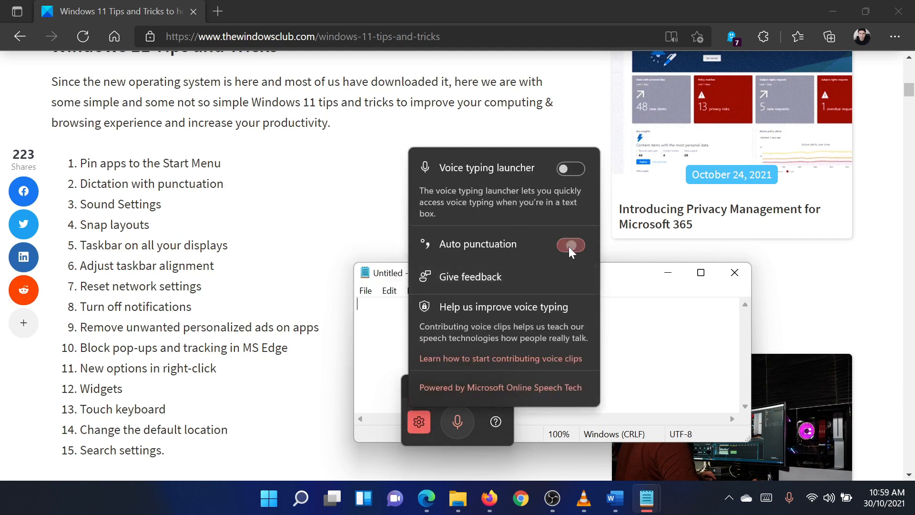
left_click(571, 243)
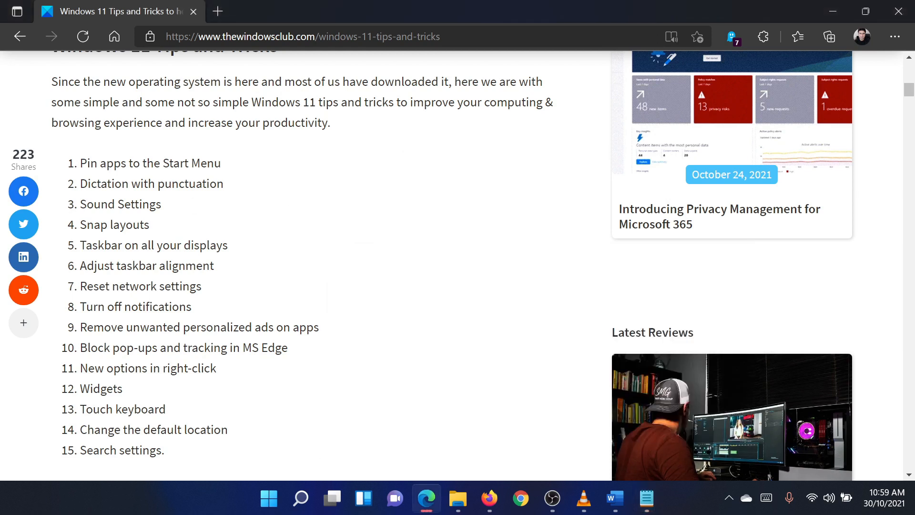
mouse_move(780, 461)
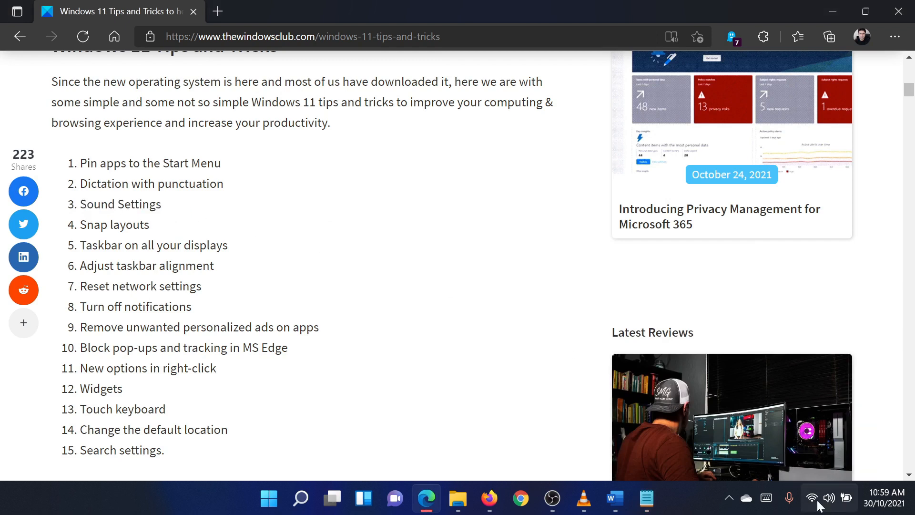
mouse_move(828, 497)
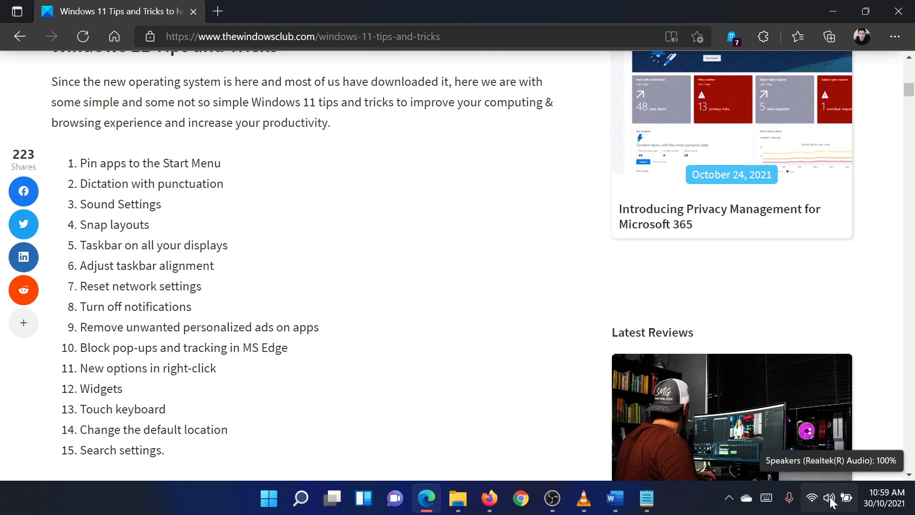
left_click(828, 497)
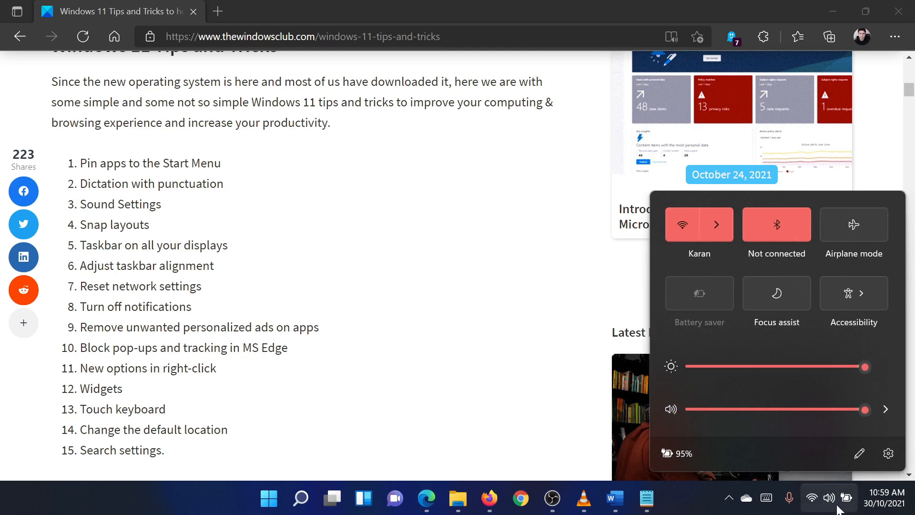
mouse_move(729, 359)
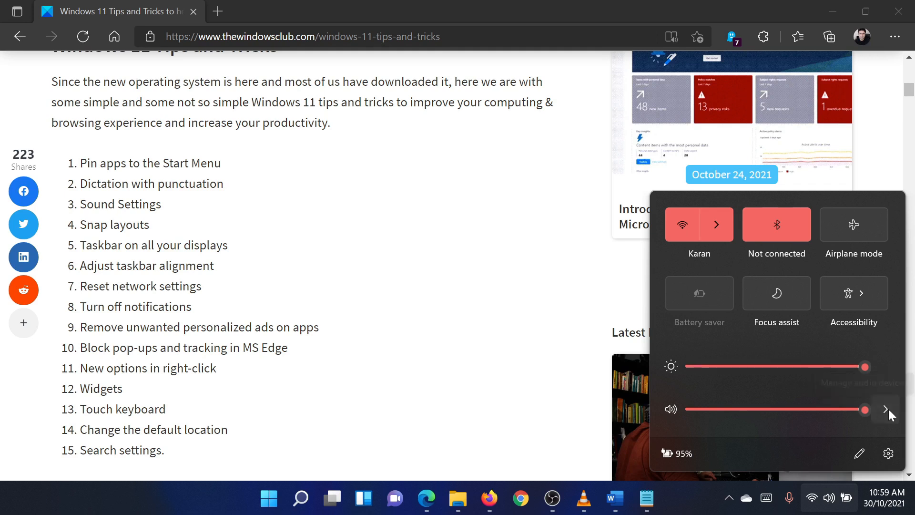
left_click(884, 409)
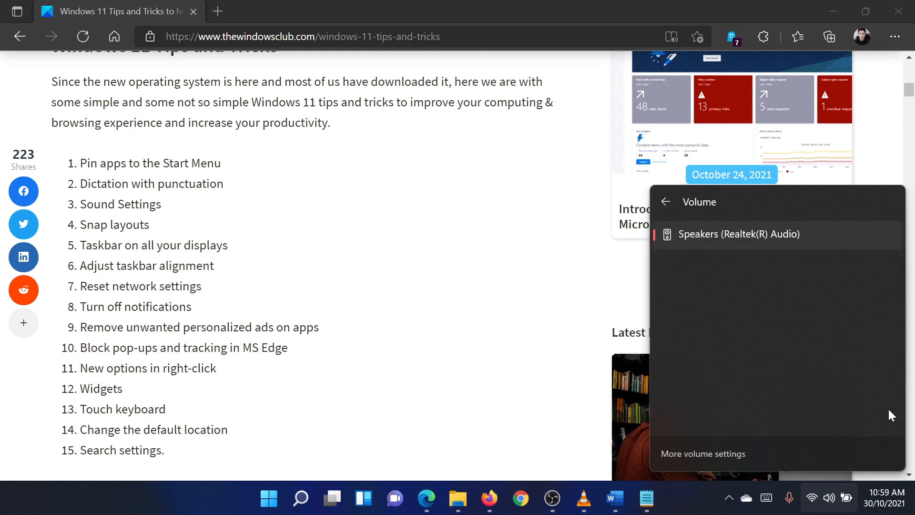
mouse_move(822, 321)
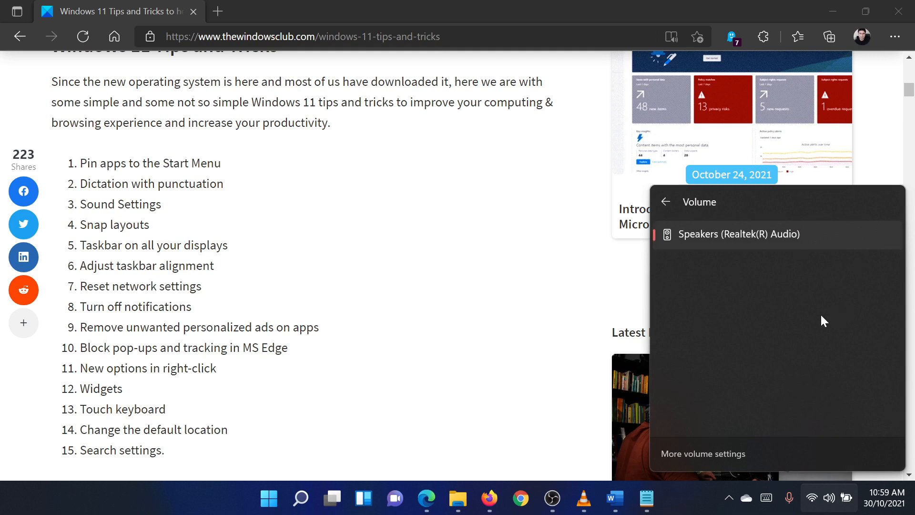
mouse_move(574, 259)
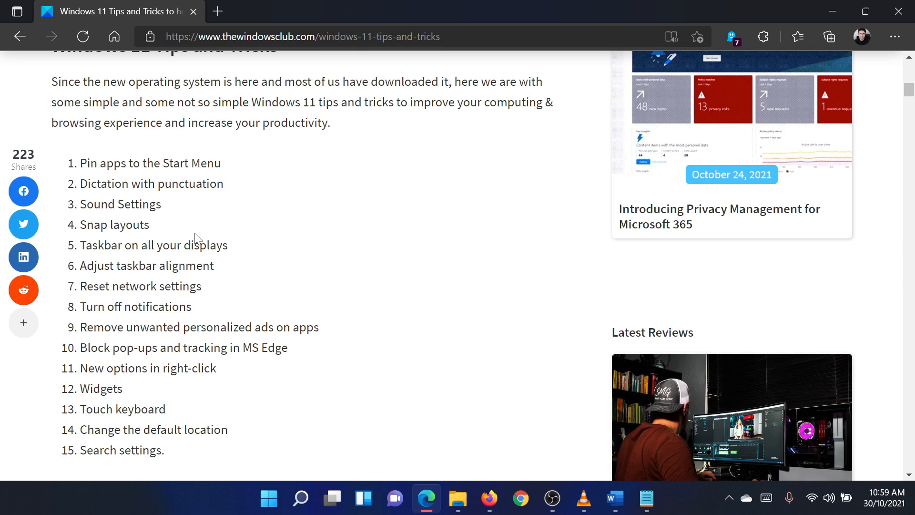
mouse_move(753, 165)
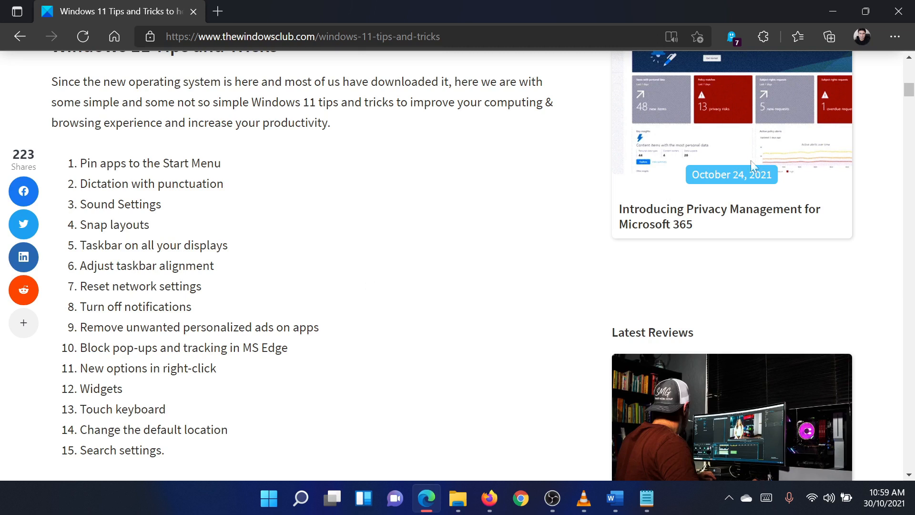
Scroll the article down to section 4, Snap Layouts, with its six-layout illustration
scroll("down", 3)
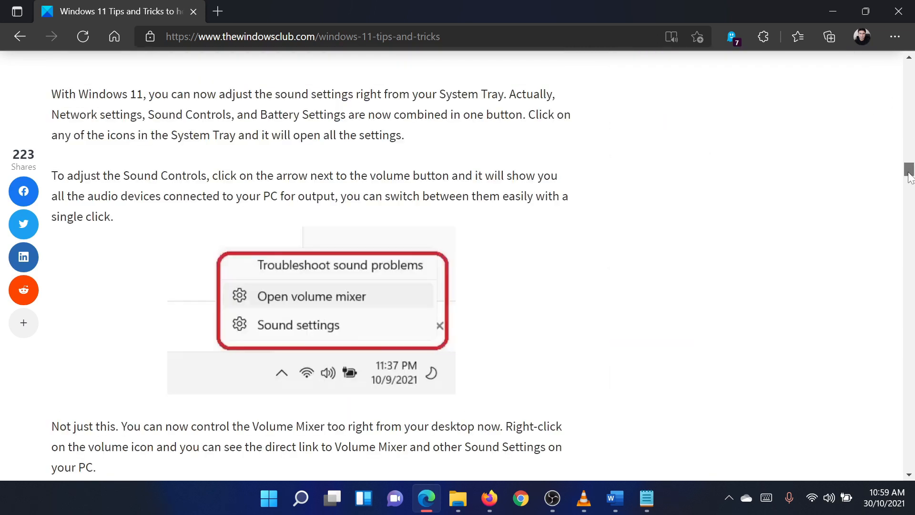
scroll("down", 3)
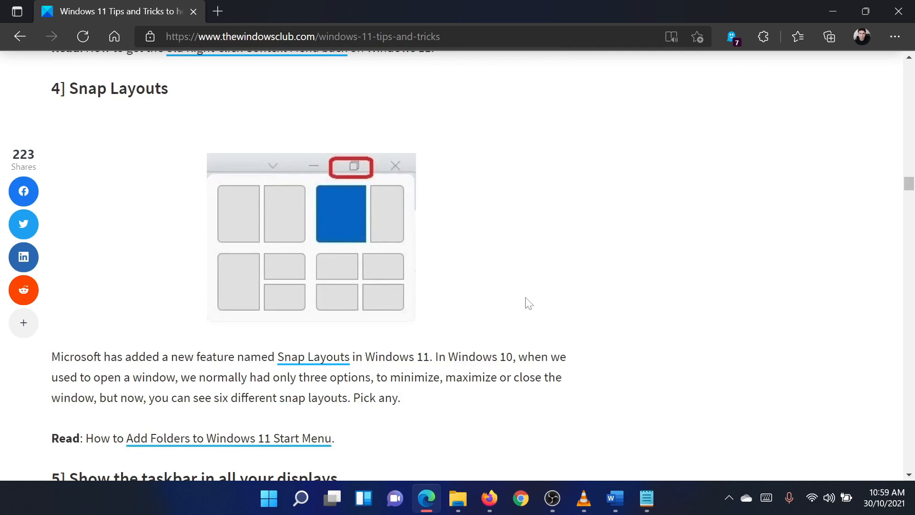
scroll("down", 3)
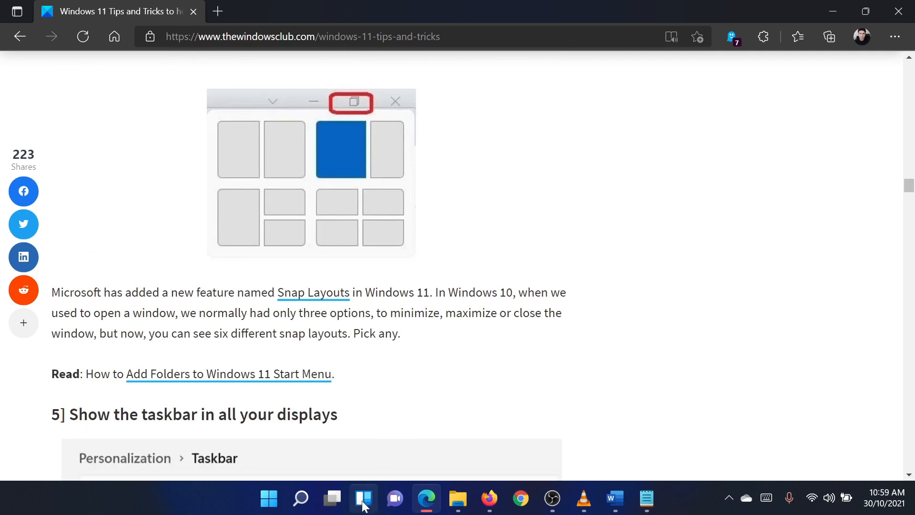
mouse_move(269, 497)
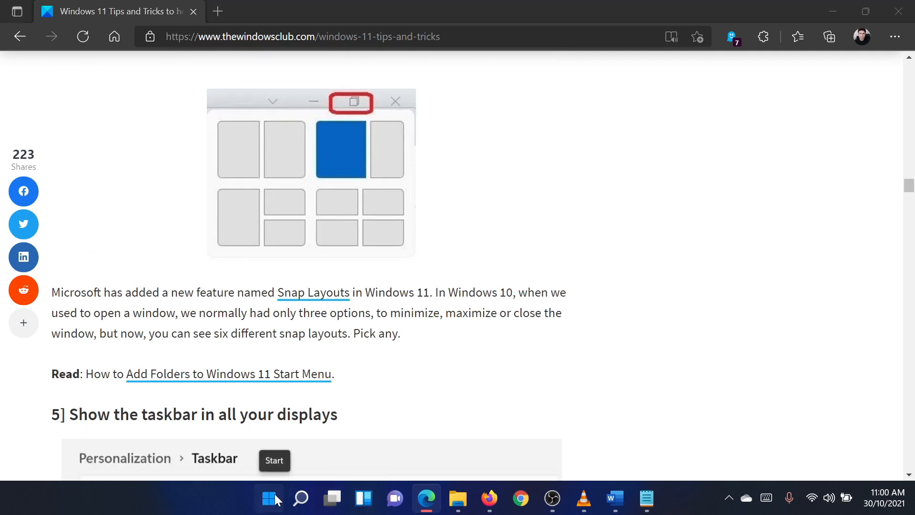
Go to System > Multitasking in Settings and expand the Snap windows options
left_click(269, 499)
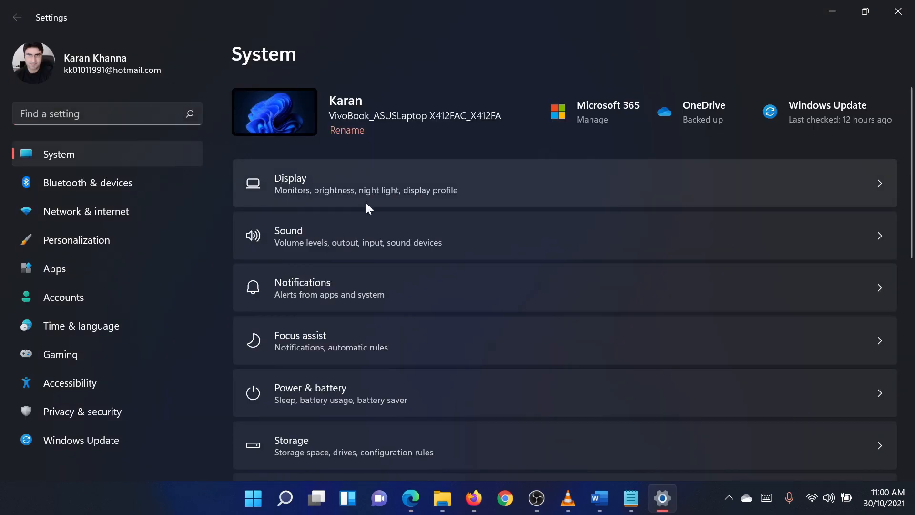
scroll("down", 3)
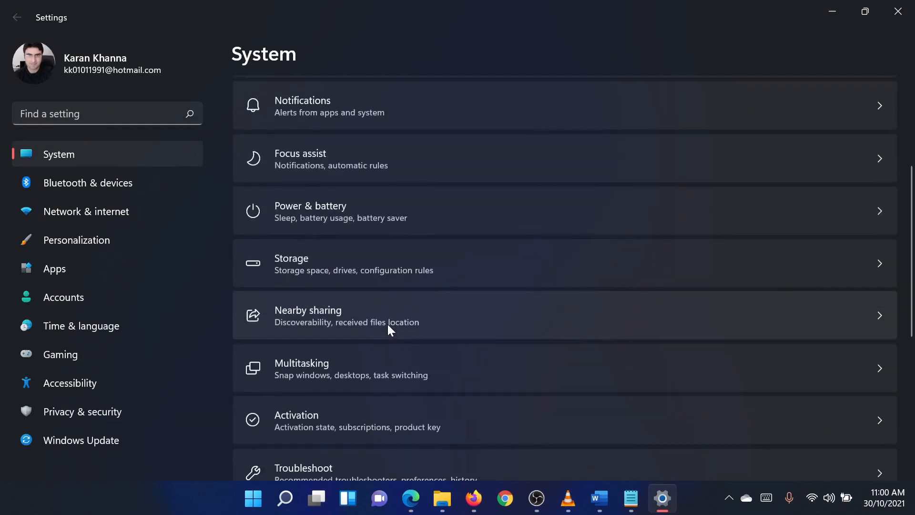
scroll("down", 3)
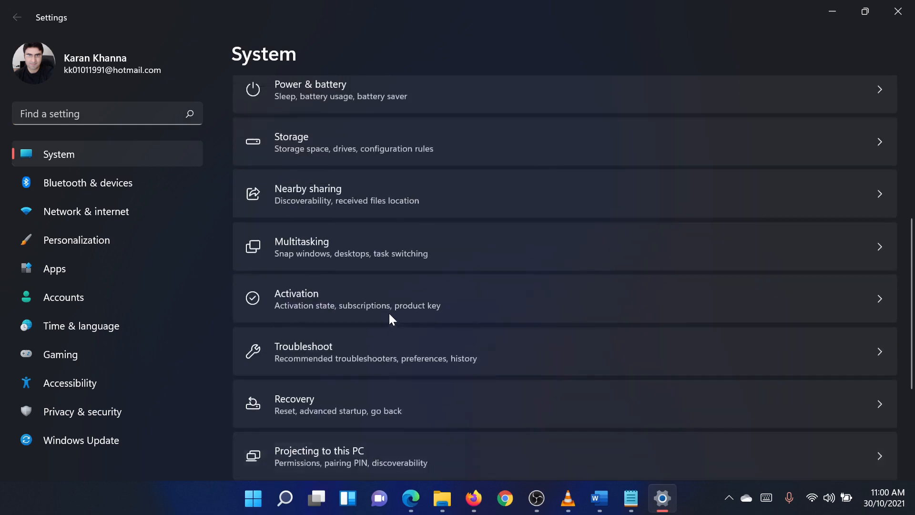
left_click(301, 247)
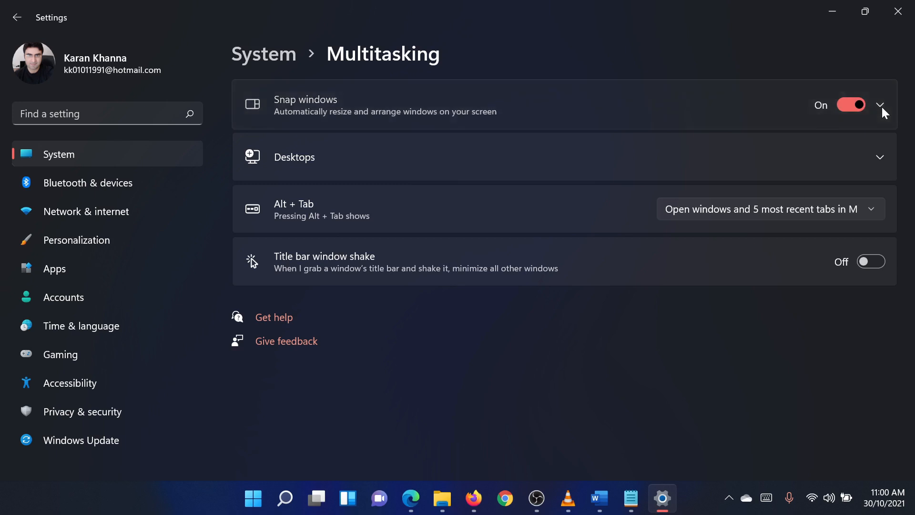
left_click(880, 104)
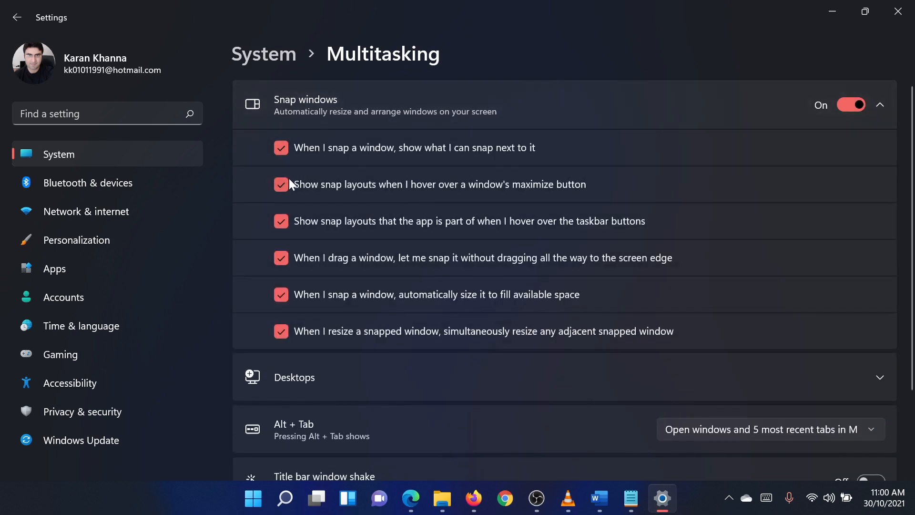
mouse_move(332, 185)
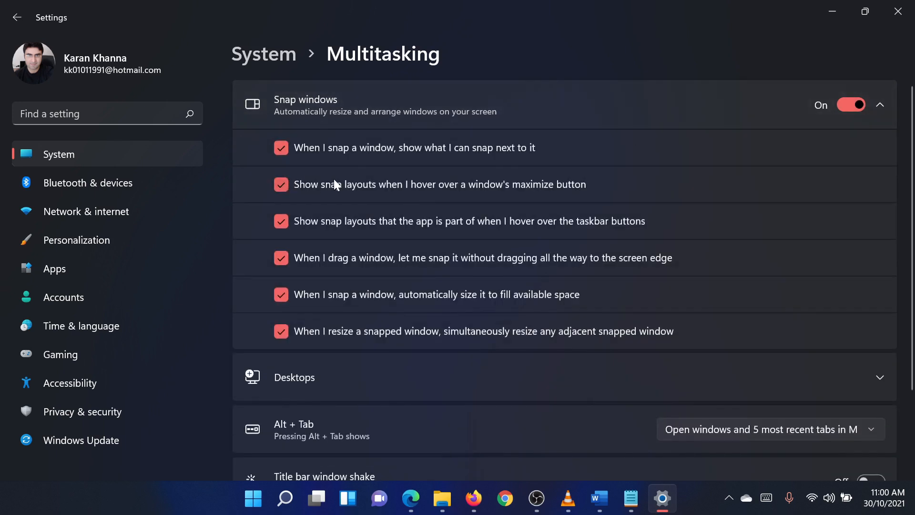
mouse_move(362, 193)
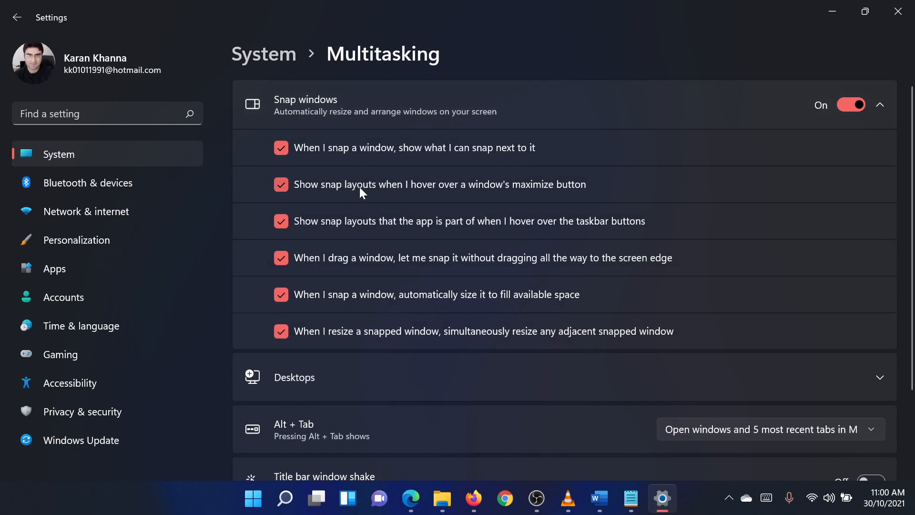
Switch back to Edge and return to the top of the tips article
left_click(457, 498)
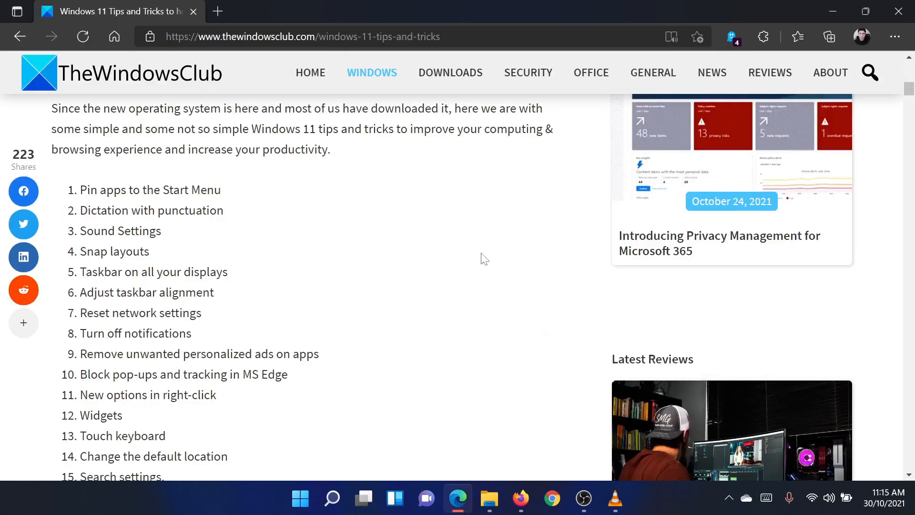
left_click_drag(86, 272, 182, 272)
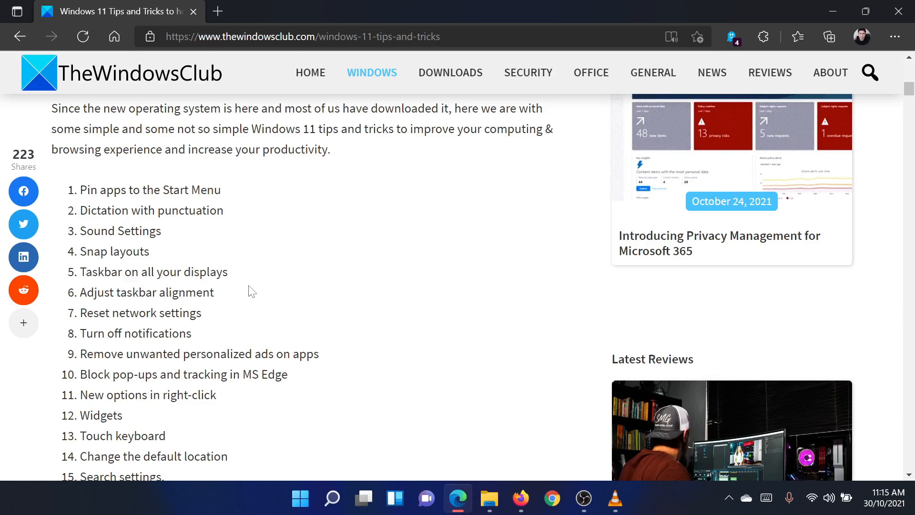
mouse_move(258, 298)
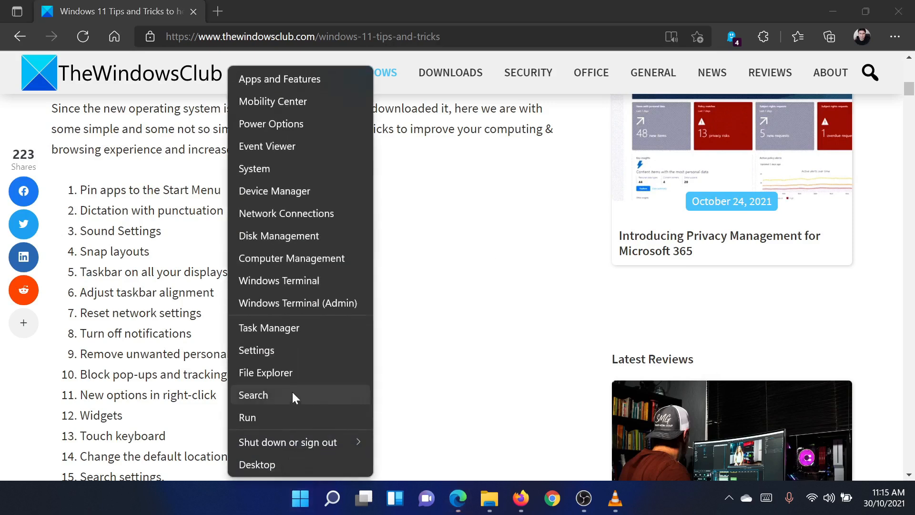
Go to Personalization > Taskbar in Settings and scroll to Taskbar behaviors
left_click(255, 350)
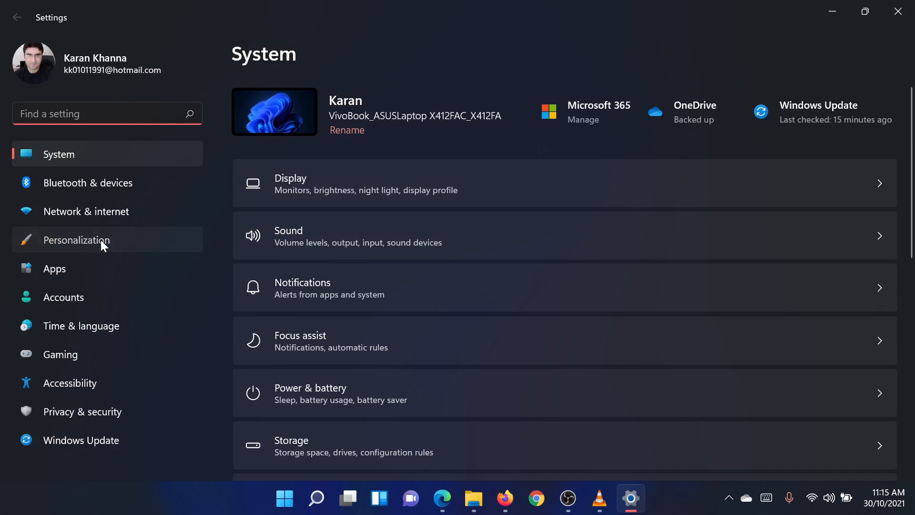
left_click(76, 240)
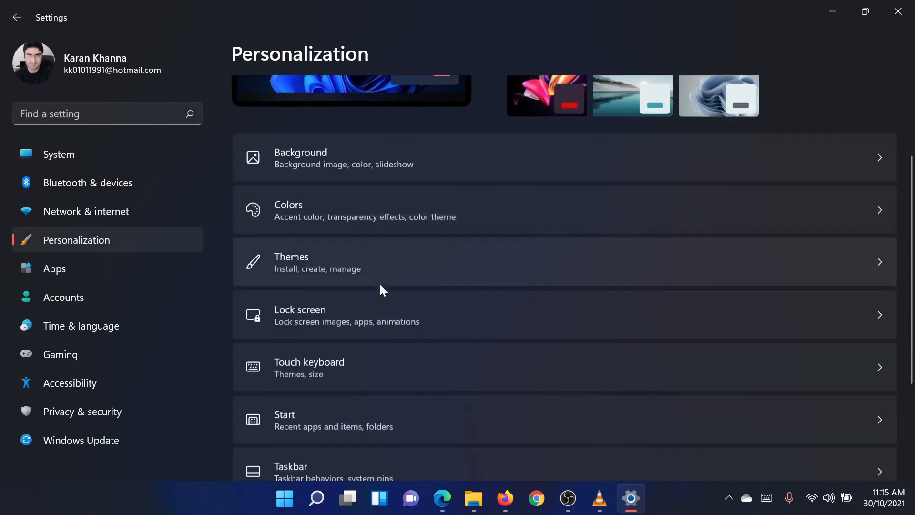
scroll("down", 3)
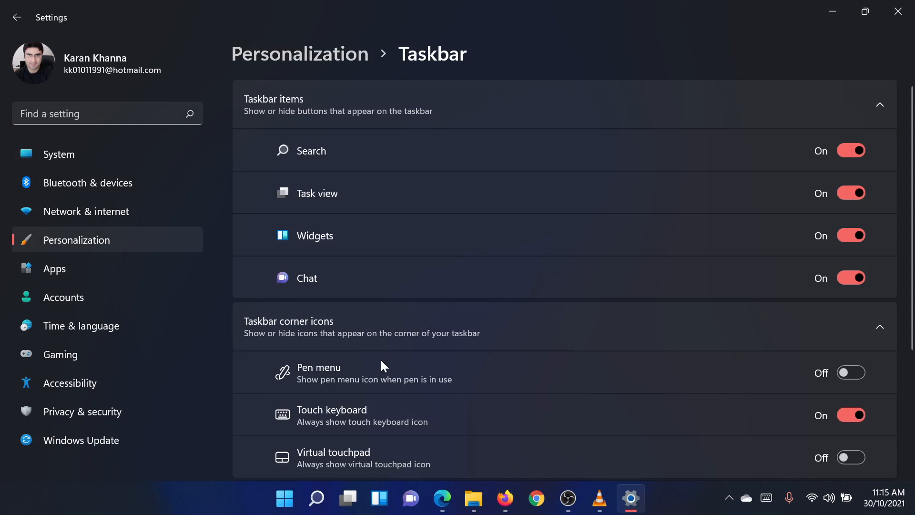
scroll("down", 3)
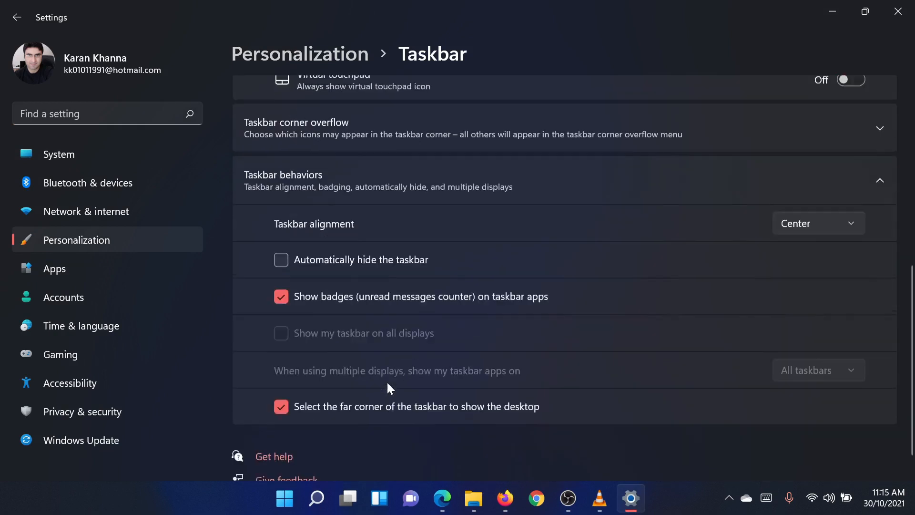
scroll("down", 3)
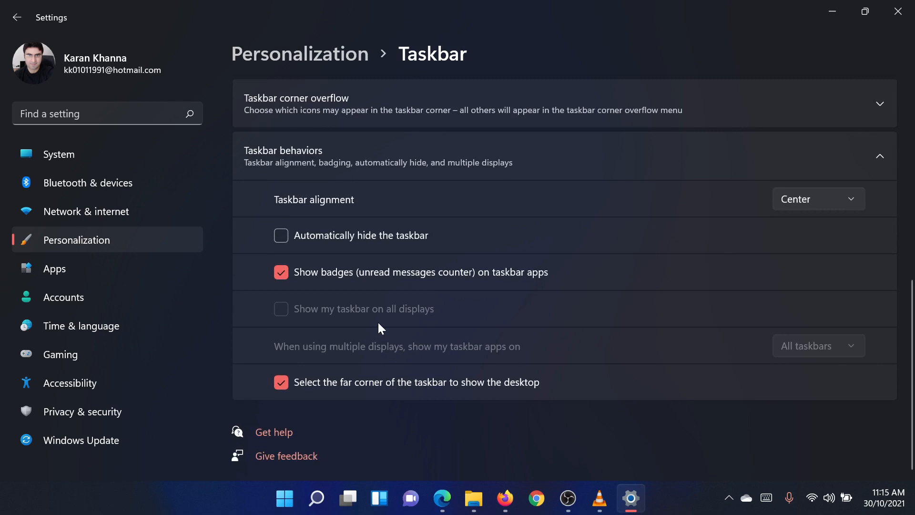
mouse_move(378, 320)
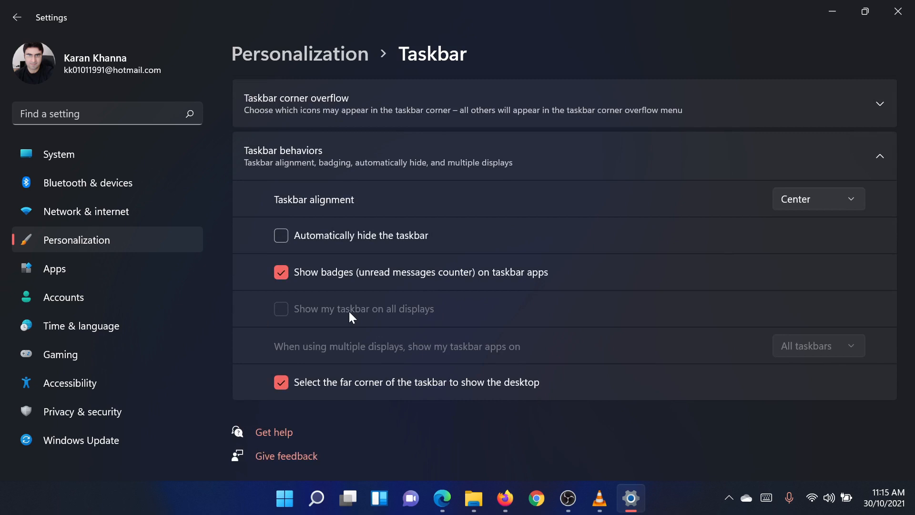
mouse_move(348, 212)
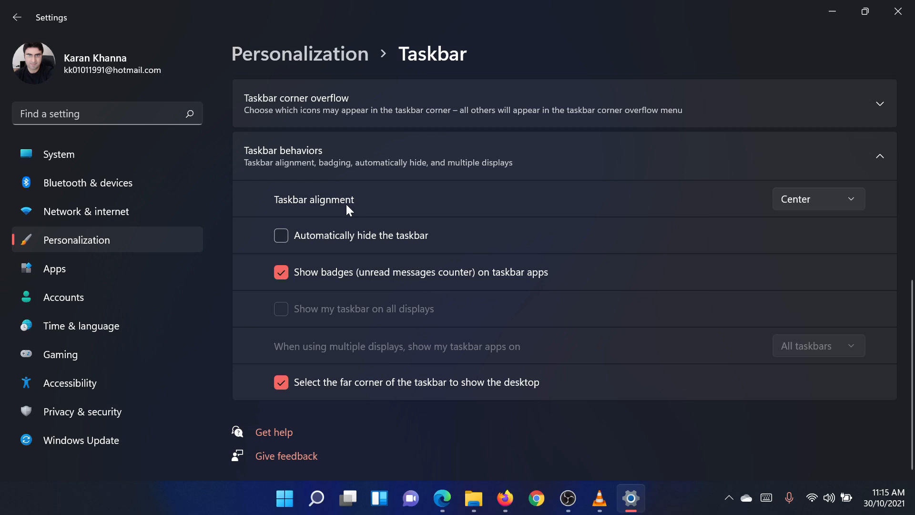
mouse_move(363, 208)
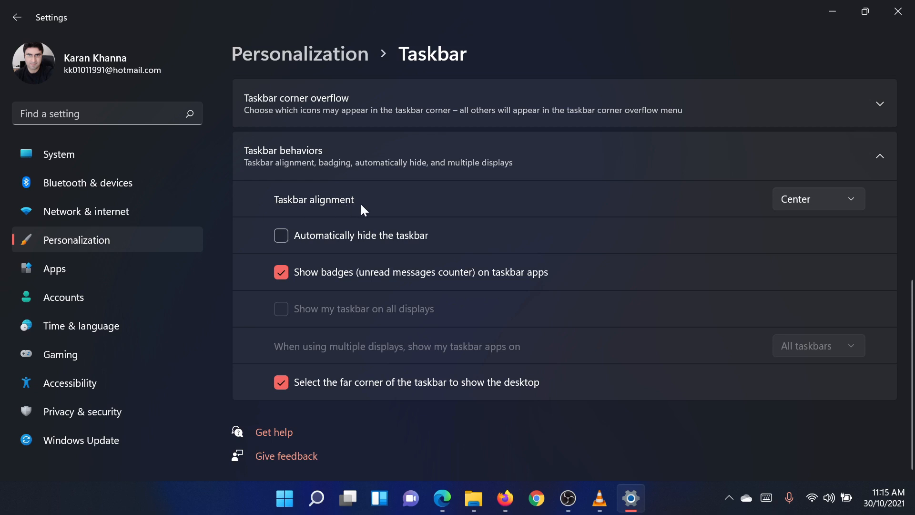
Set Taskbar alignment to Left
left_click(817, 198)
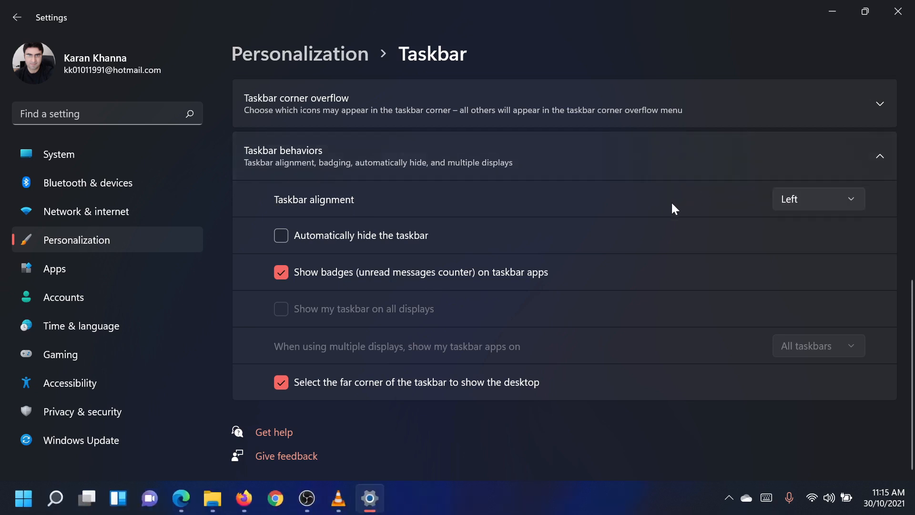
mouse_move(482, 222)
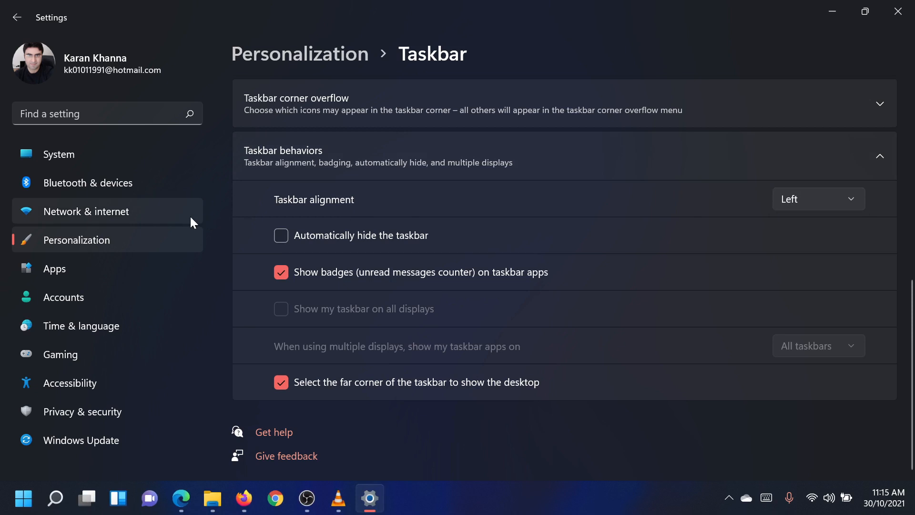
mouse_move(177, 202)
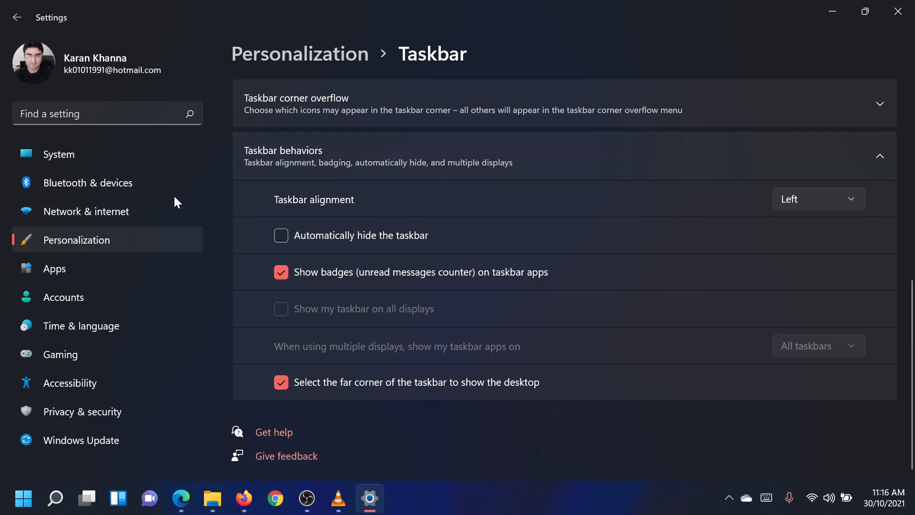
mouse_move(164, 207)
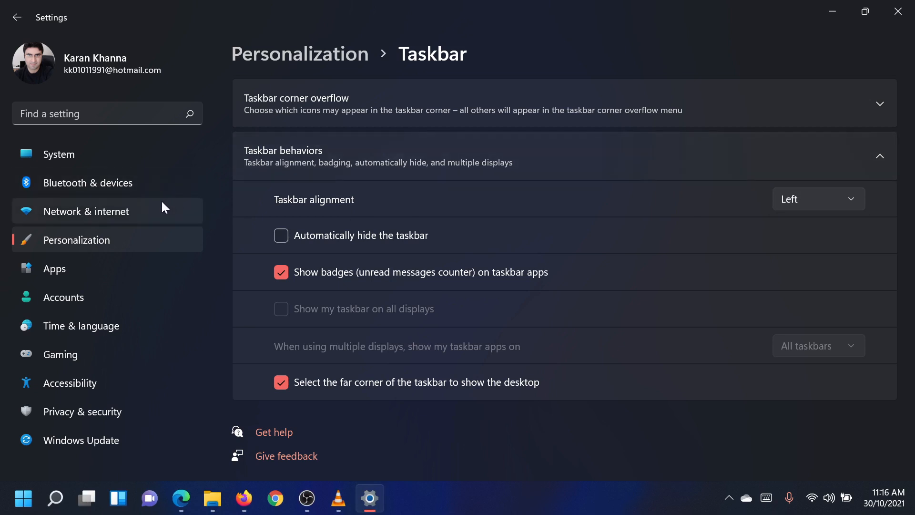
Go to Network & internet in Settings and scroll down toward Advanced network settings
left_click(86, 212)
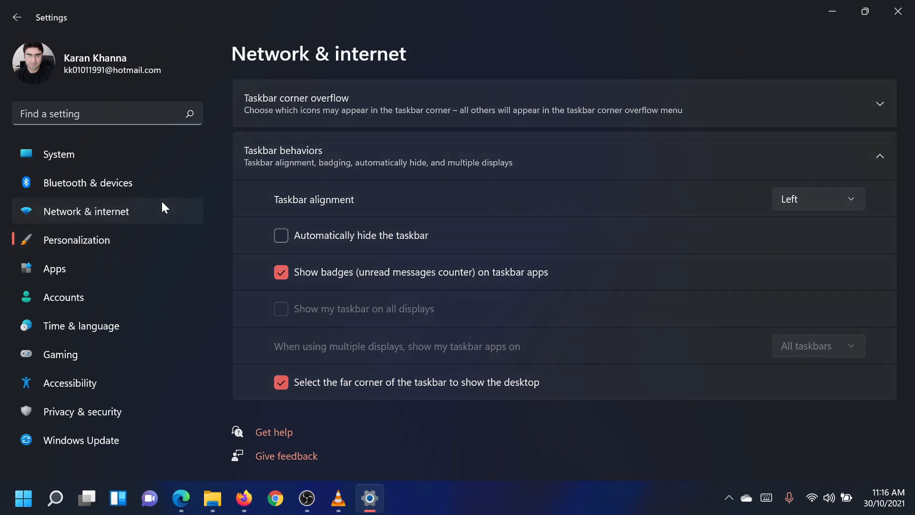
left_click(86, 212)
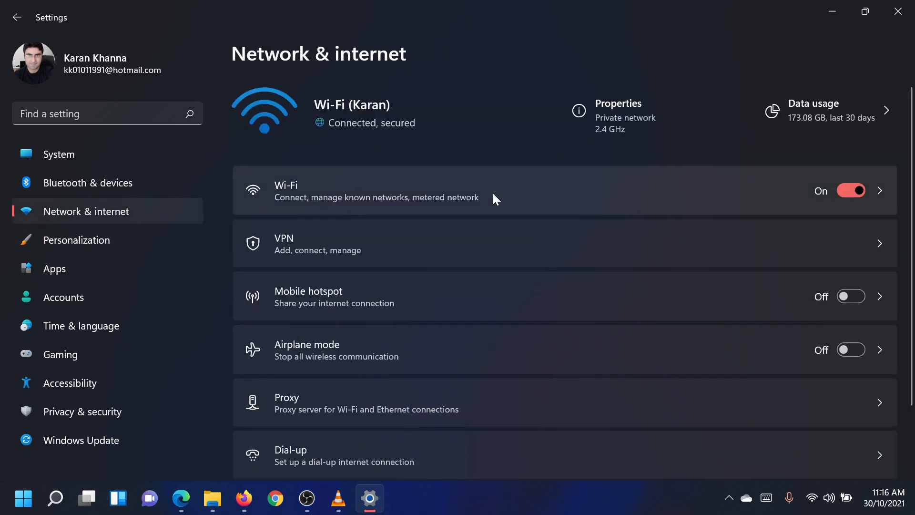
scroll("down", 3)
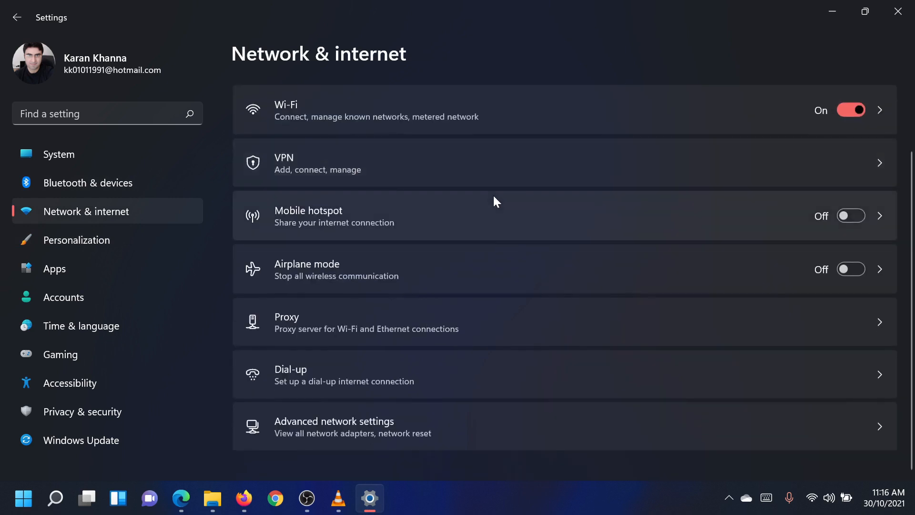
mouse_move(488, 425)
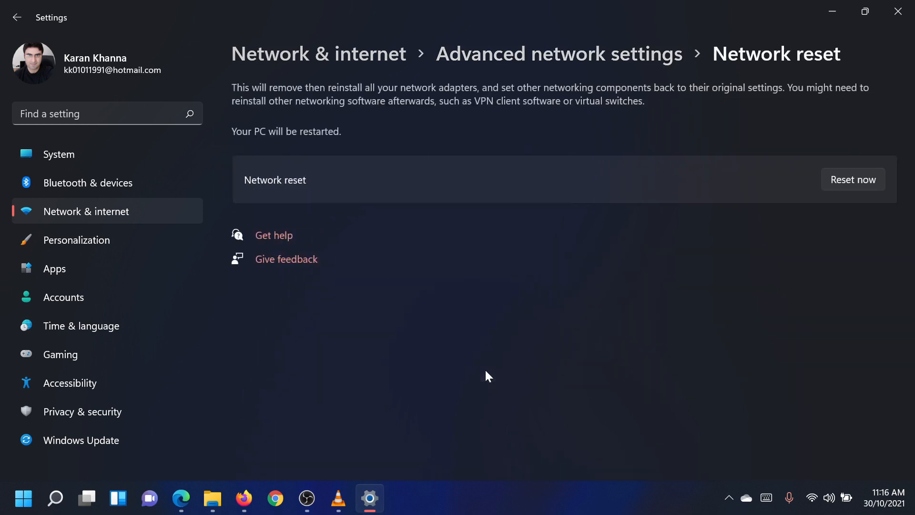
mouse_move(565, 342)
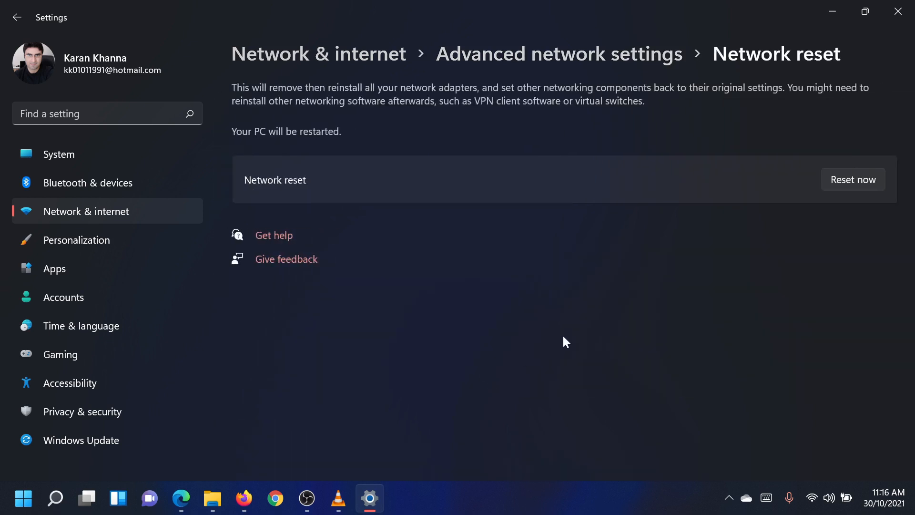
mouse_move(875, 233)
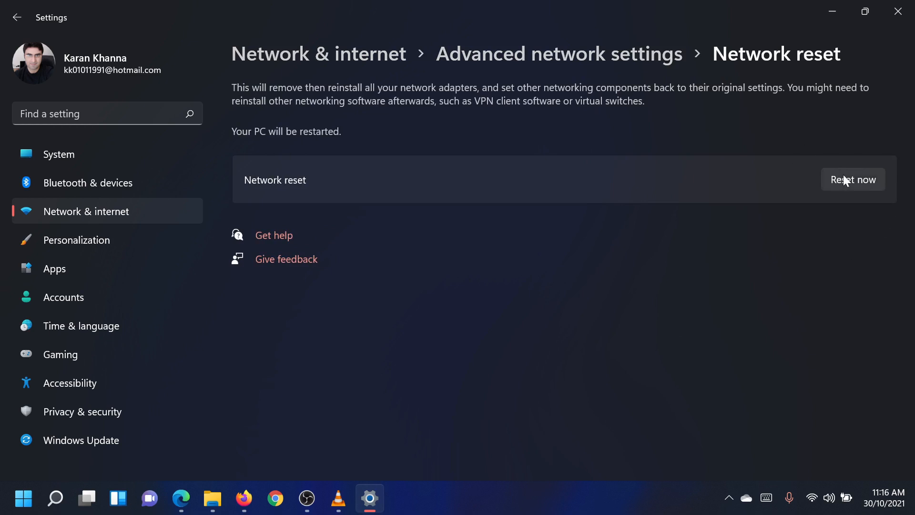
mouse_move(555, 287)
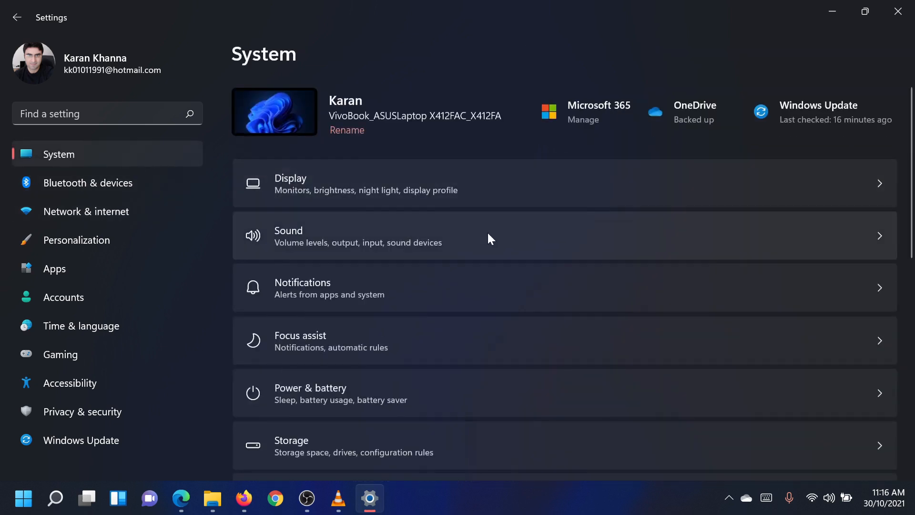
Go to System > Notifications and toggle Notifications off, then back on
left_click(302, 288)
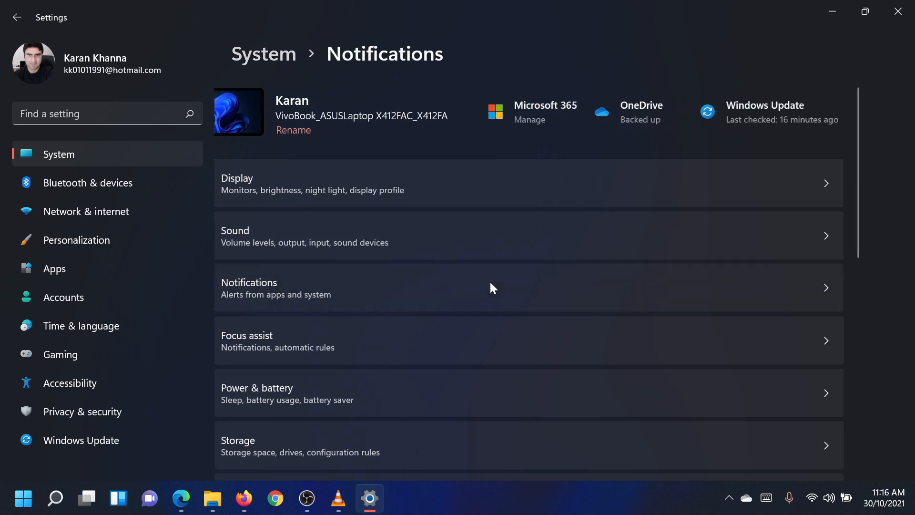
left_click(248, 288)
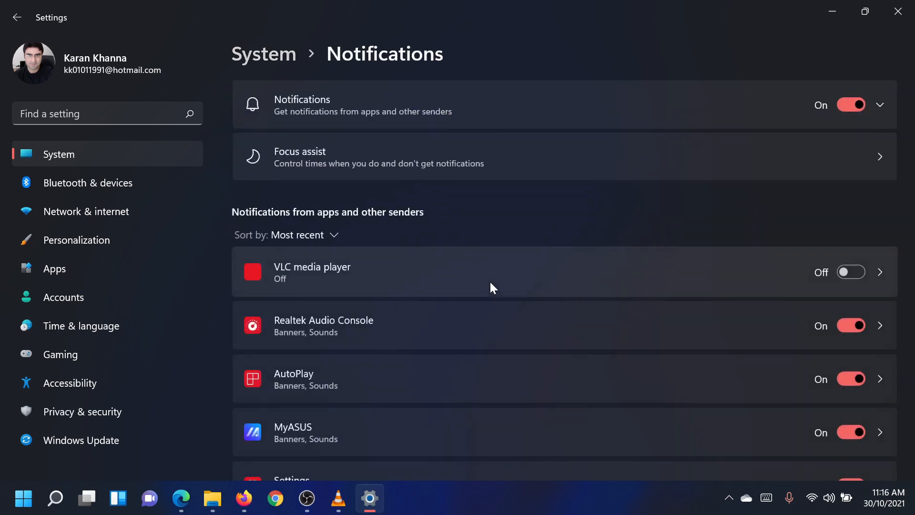
left_click(851, 104)
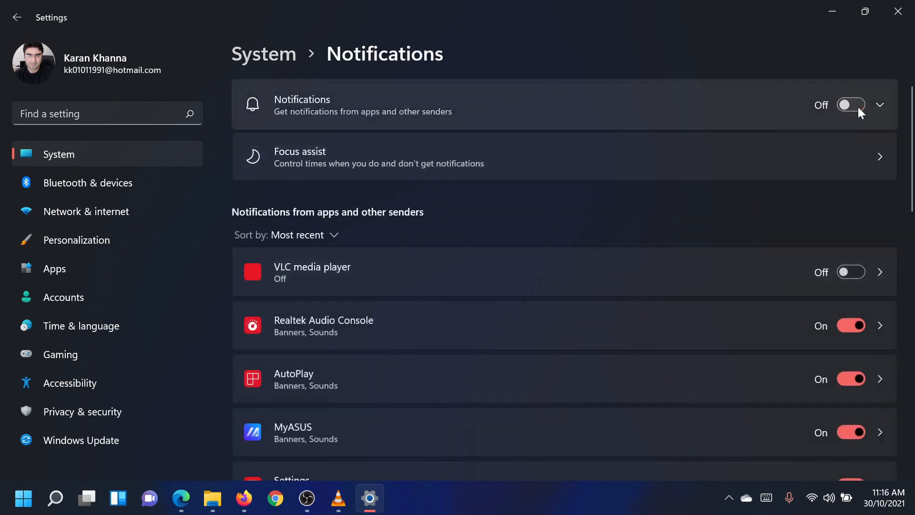
left_click(851, 105)
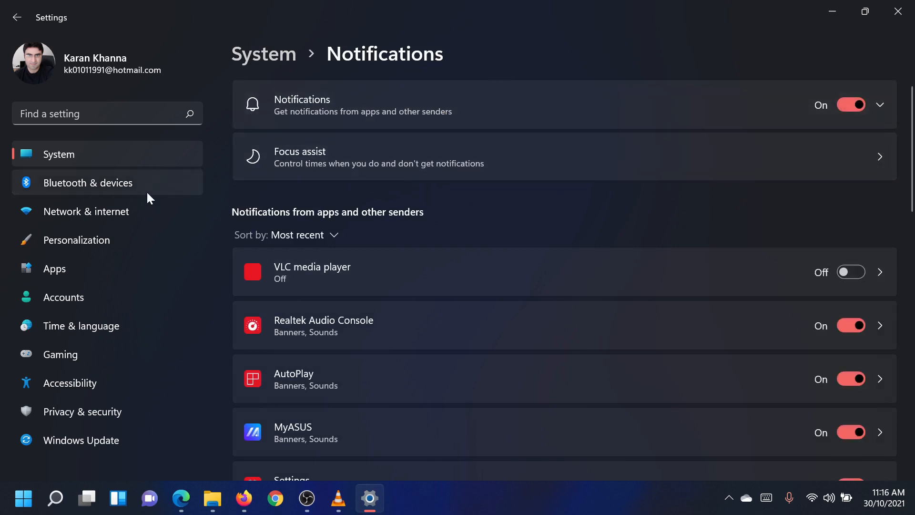
mouse_move(114, 232)
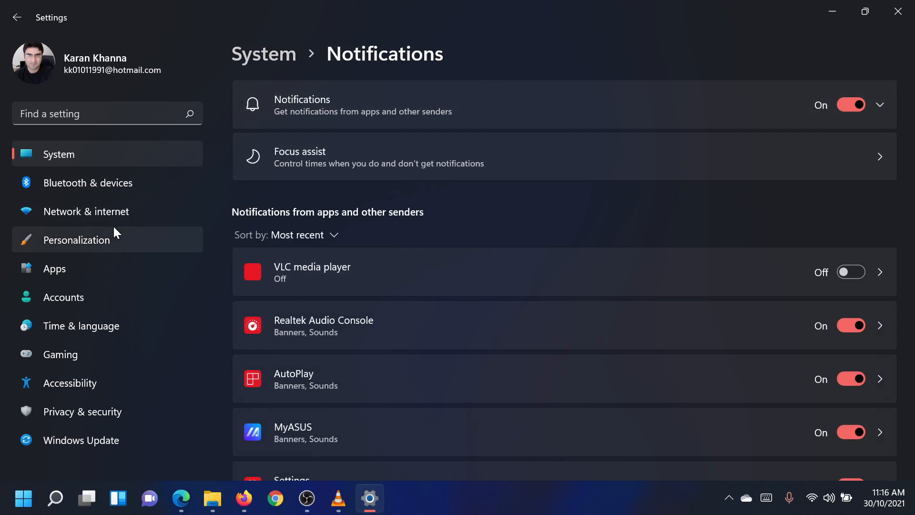
mouse_move(116, 232)
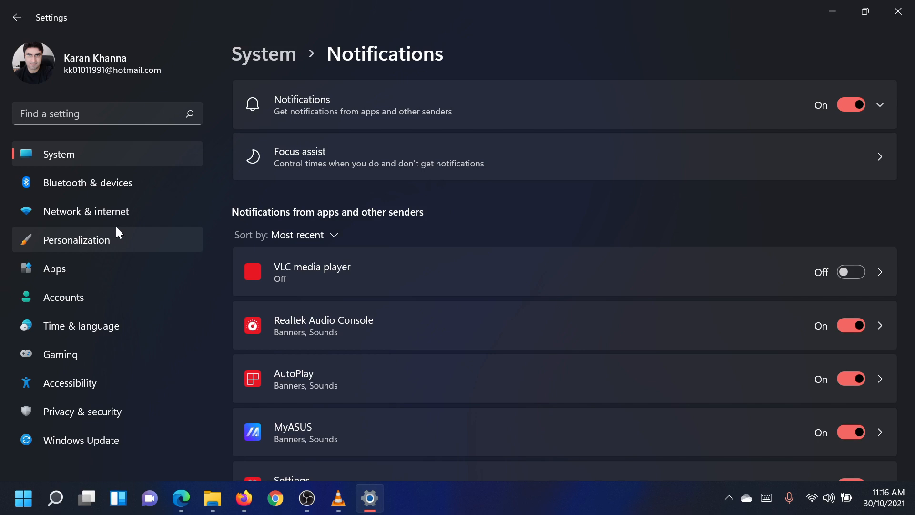
Show Privacy & security's General page with the advertising ID toggle off
left_click(82, 411)
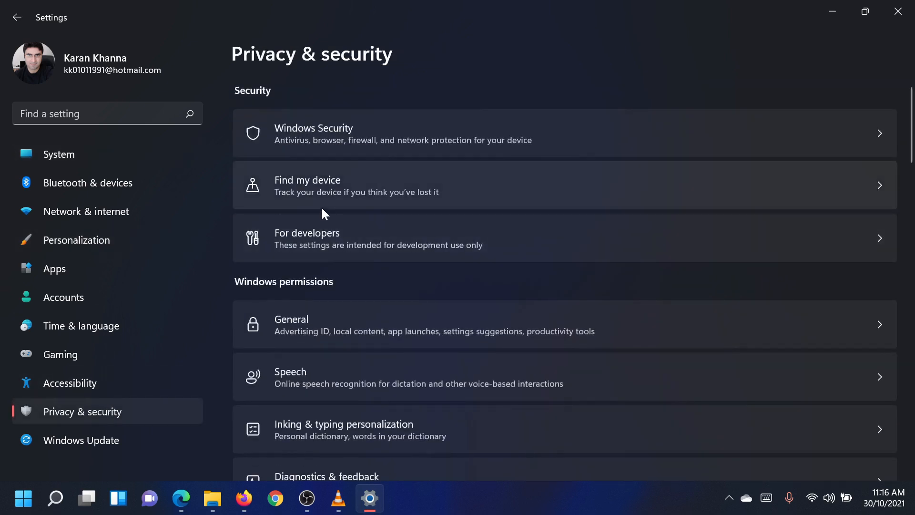
scroll("down", 3)
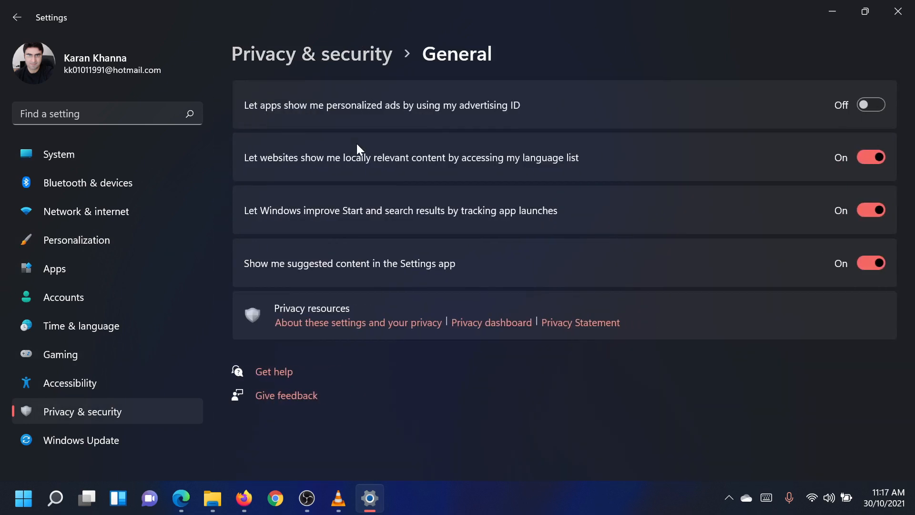
mouse_move(818, 208)
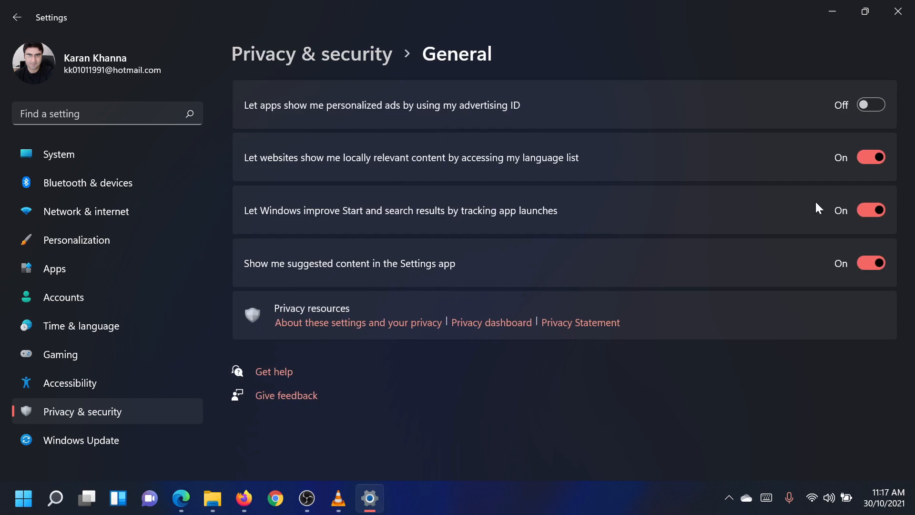
mouse_move(777, 20)
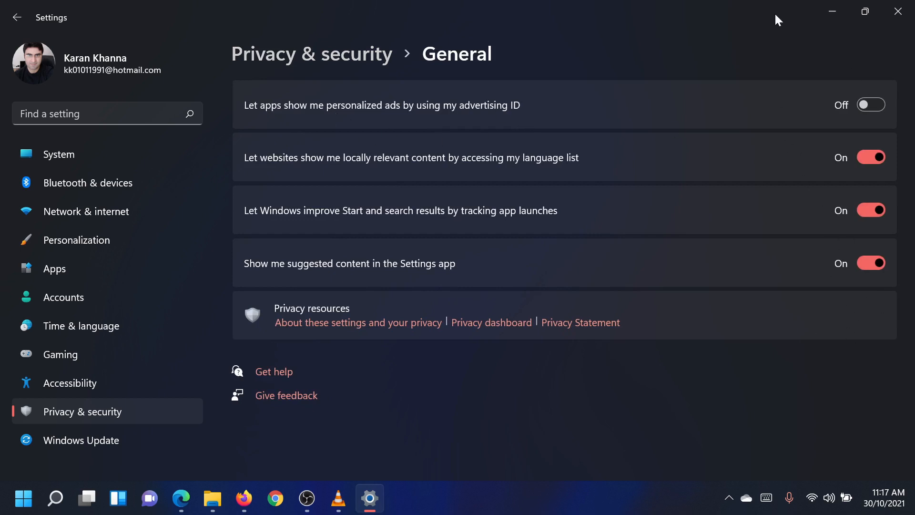
mouse_move(752, 45)
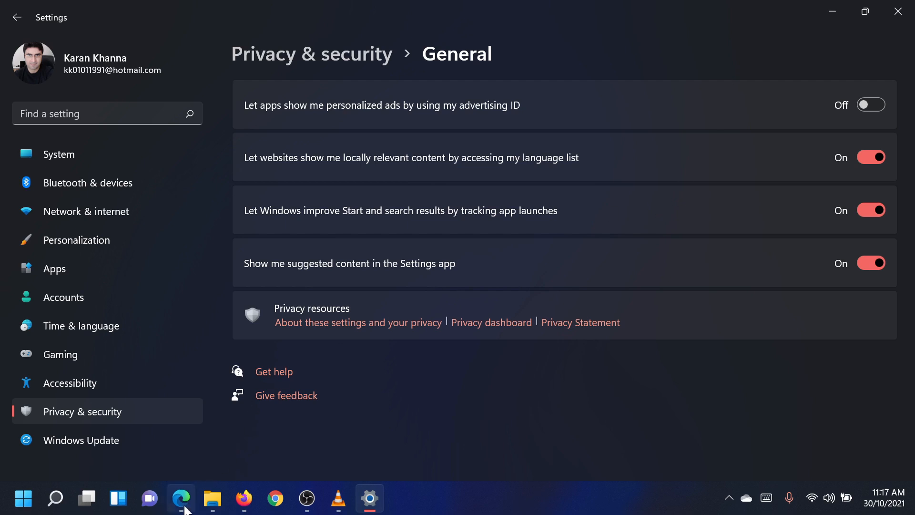
Switch to Edge and reach its Settings from the main menu
left_click(181, 498)
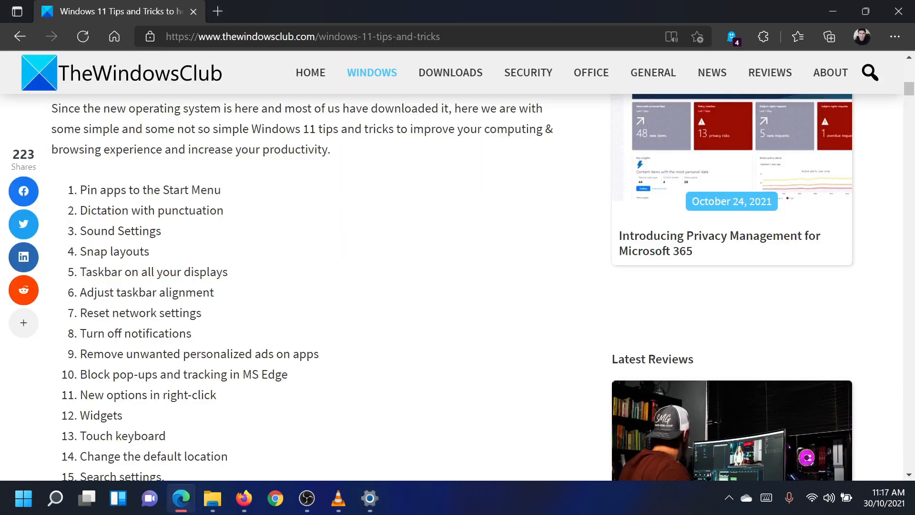
left_click(896, 36)
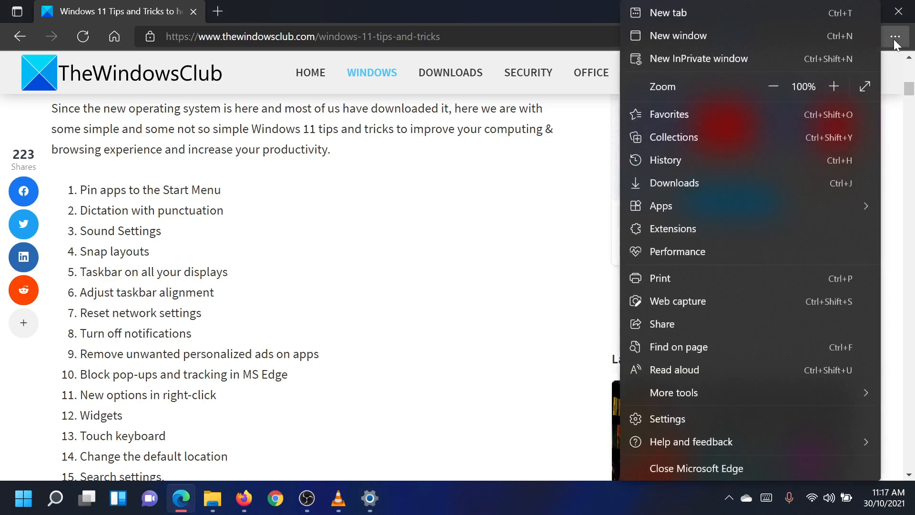
mouse_move(703, 300)
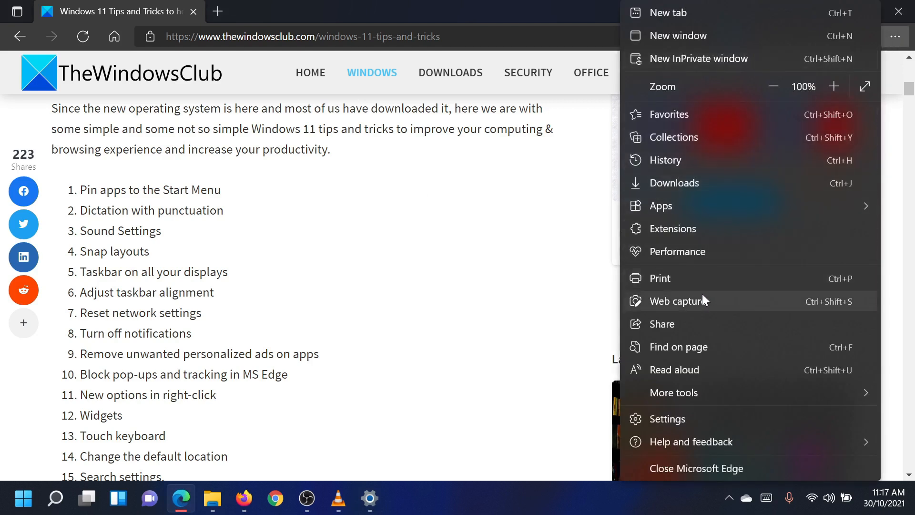
left_click(667, 418)
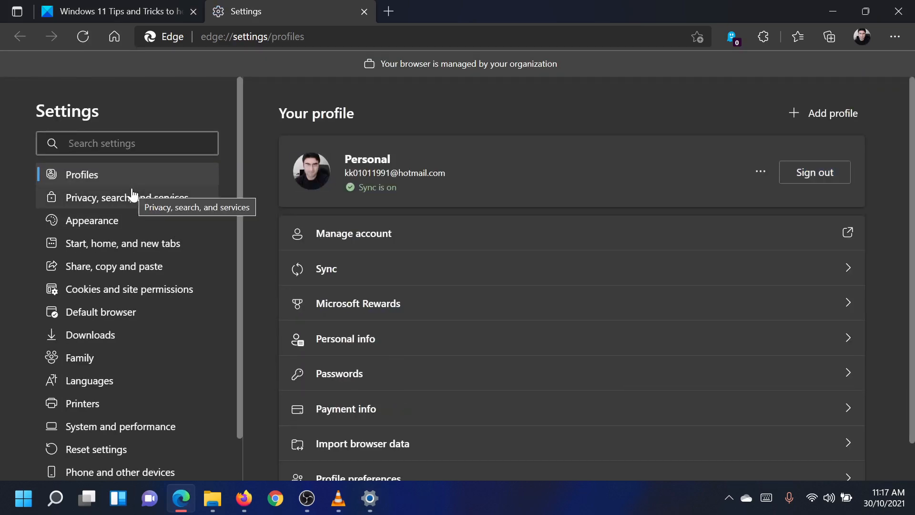
Switch Tracking prevention from Balanced to Strict under Privacy, search, and services
left_click(123, 197)
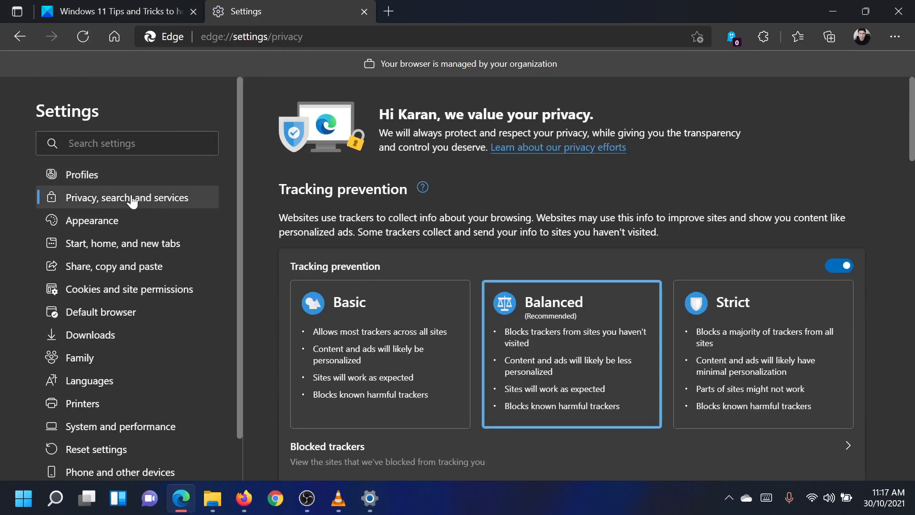
mouse_move(636, 237)
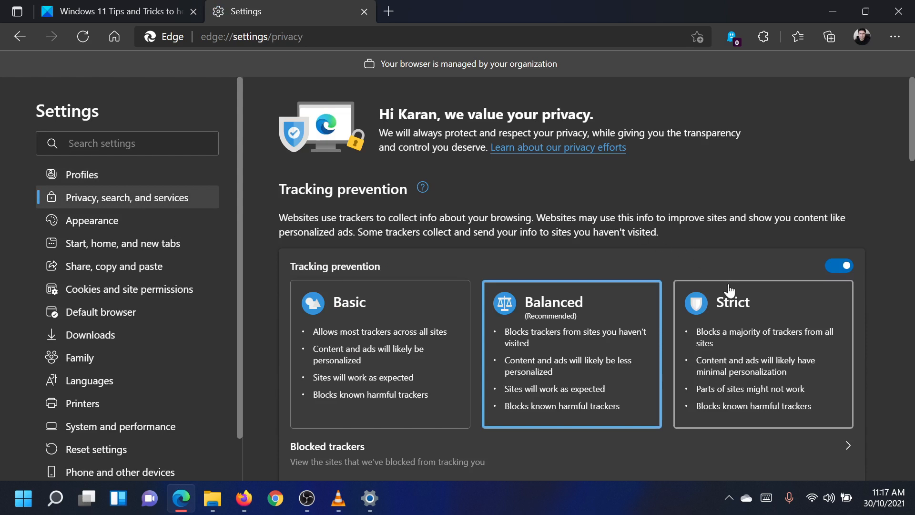
left_click(732, 315)
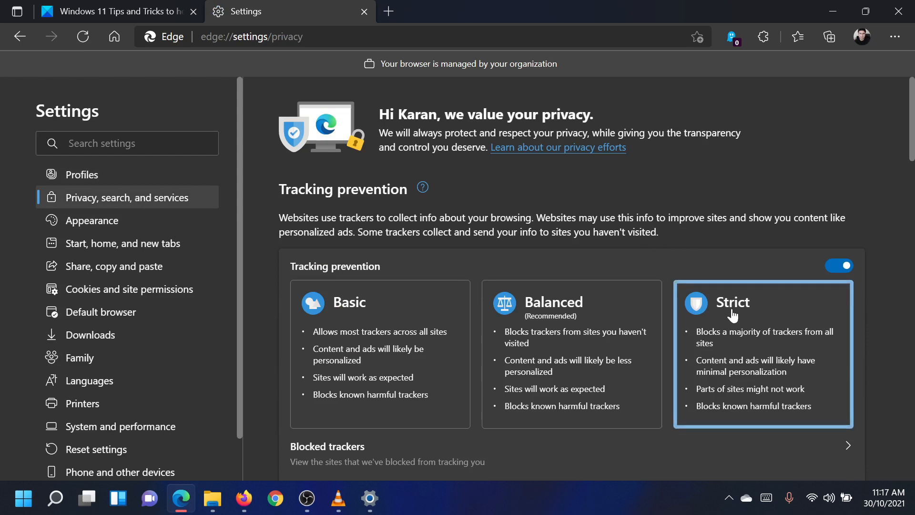
left_click(364, 12)
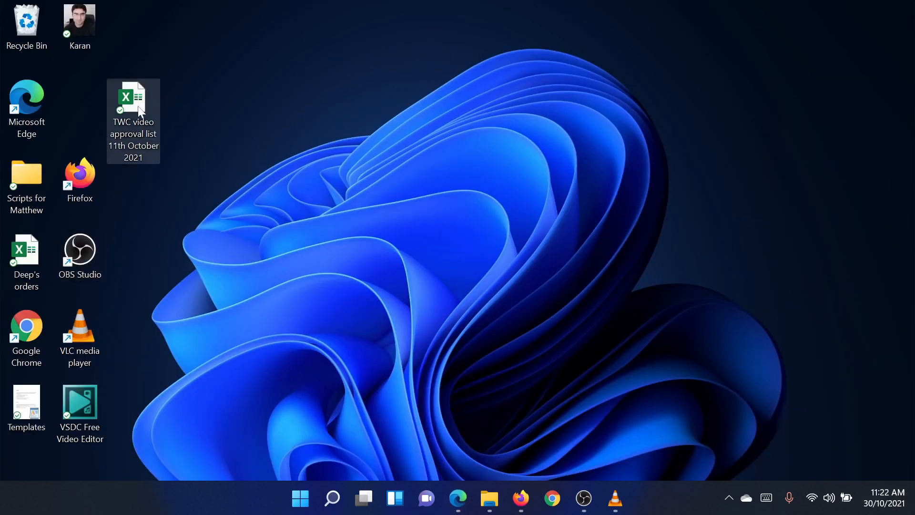
Bring up the compact context menu for the TWC video approval list spreadsheet
right_click(133, 102)
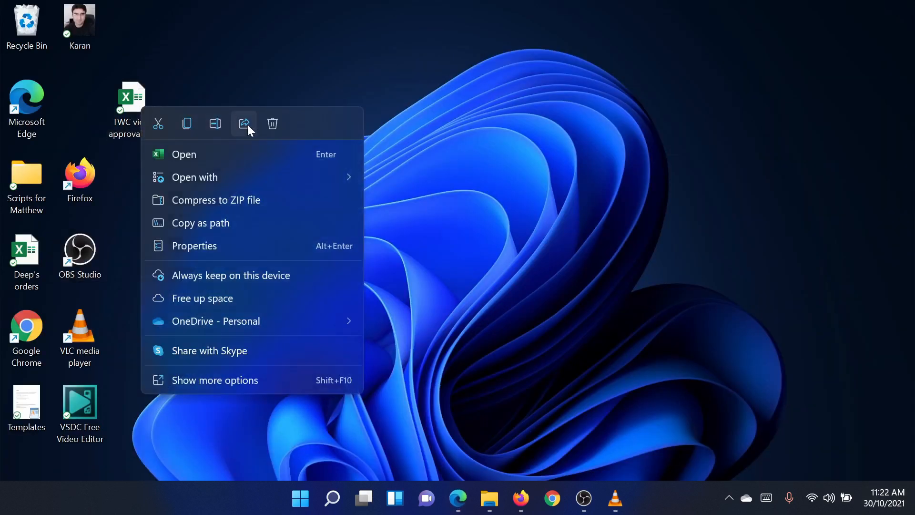
mouse_move(244, 123)
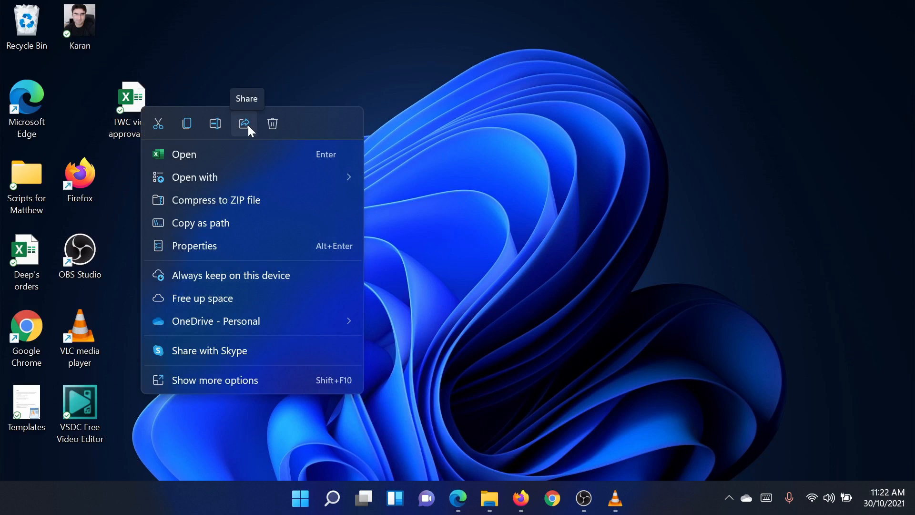
mouse_move(272, 123)
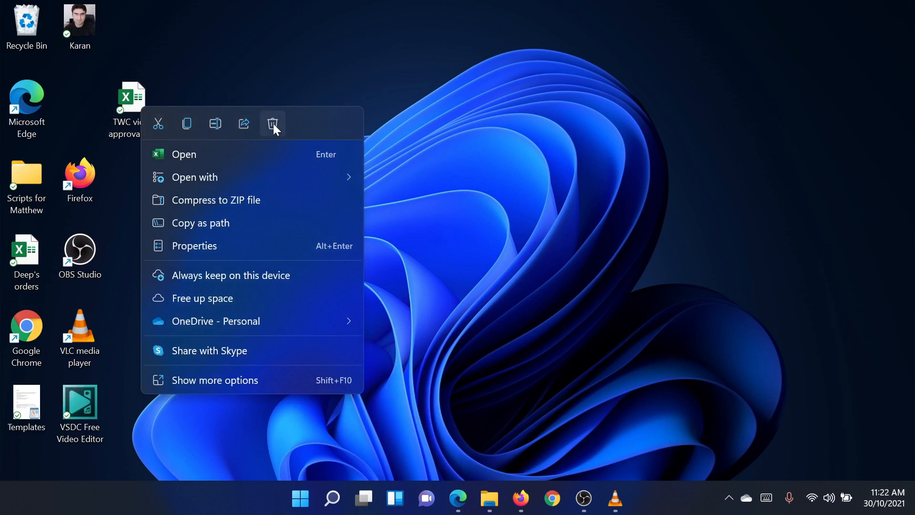
mouse_move(273, 124)
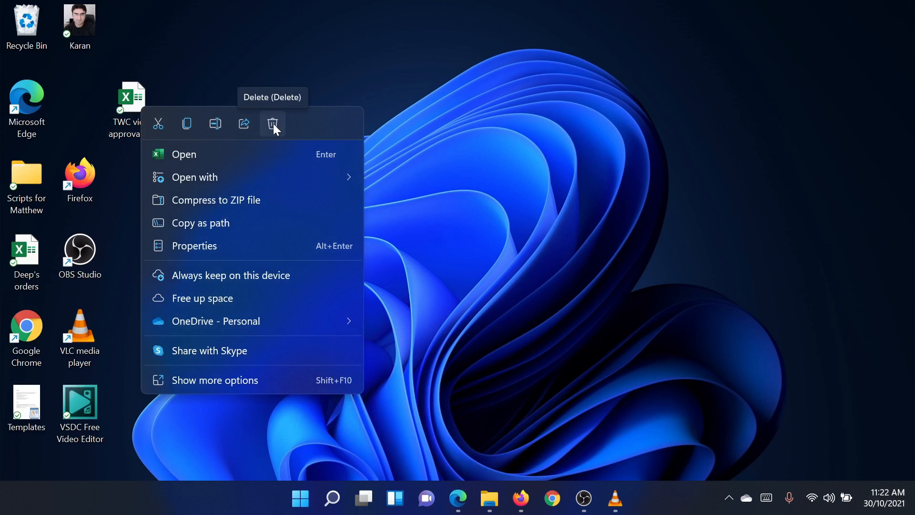
mouse_move(394, 499)
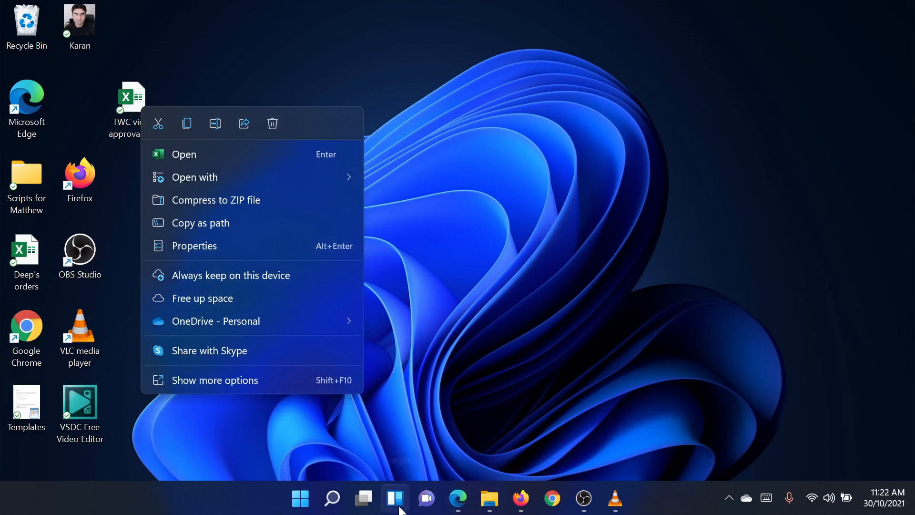
Show the Widgets panel with weather, stocks, photos and MLB scores
left_click(395, 498)
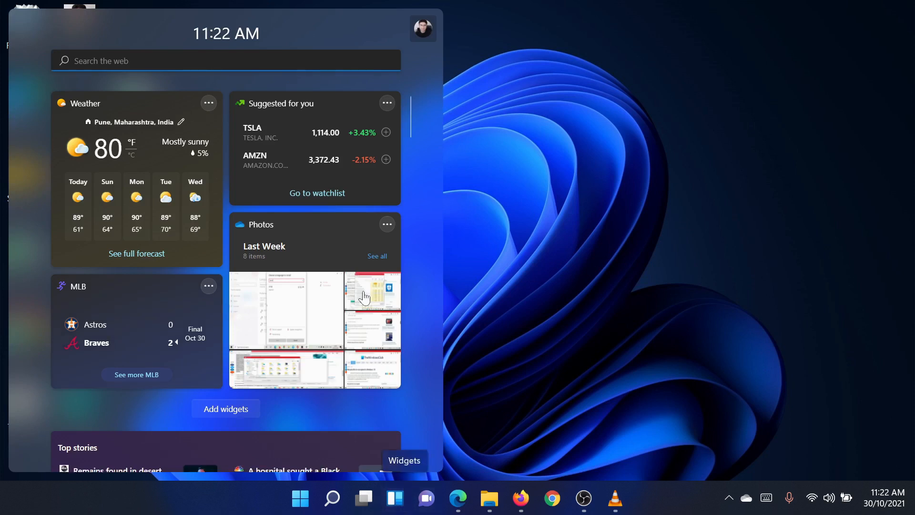
mouse_move(457, 499)
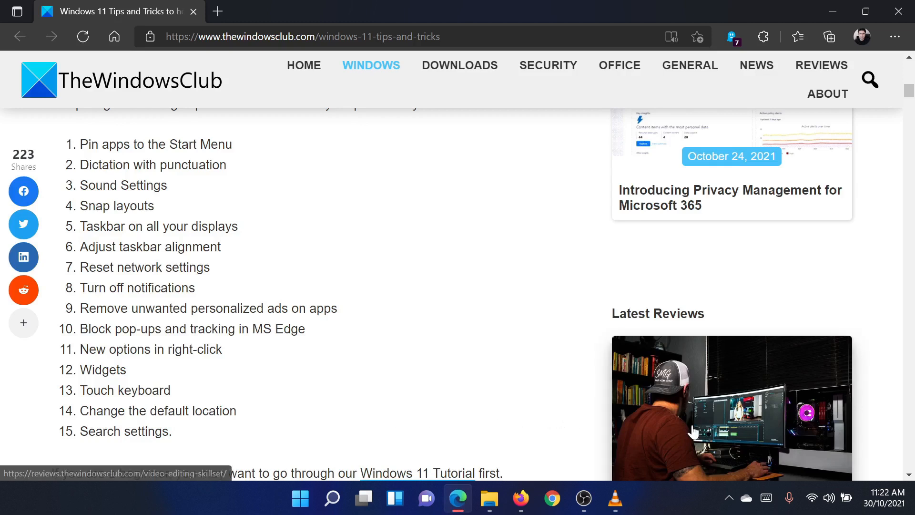
mouse_move(767, 497)
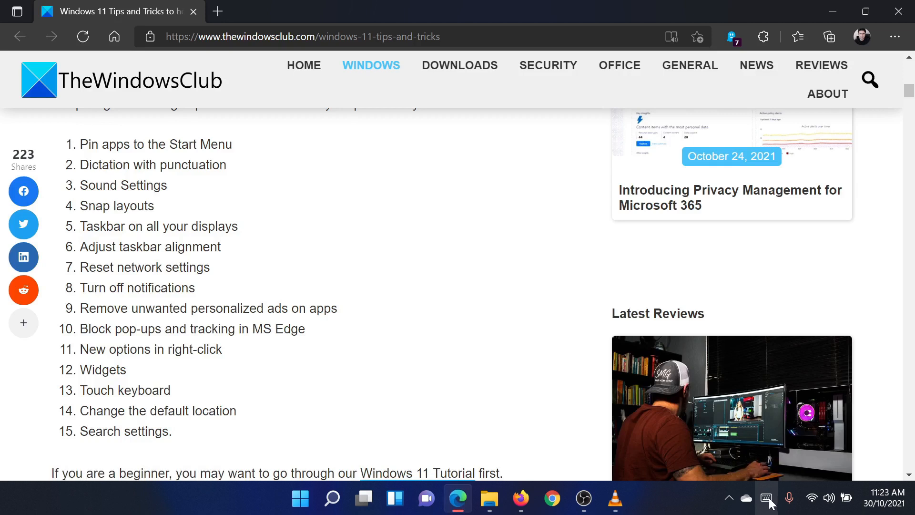
left_click(766, 497)
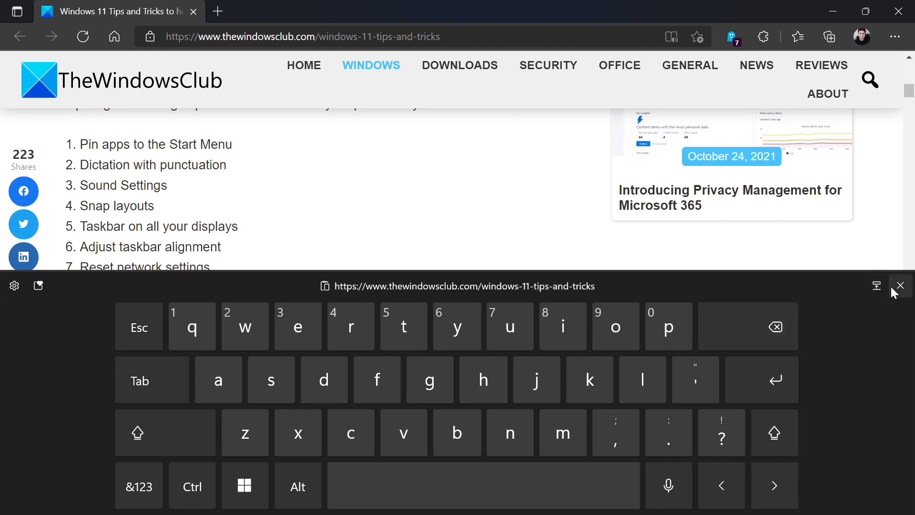
mouse_move(901, 292)
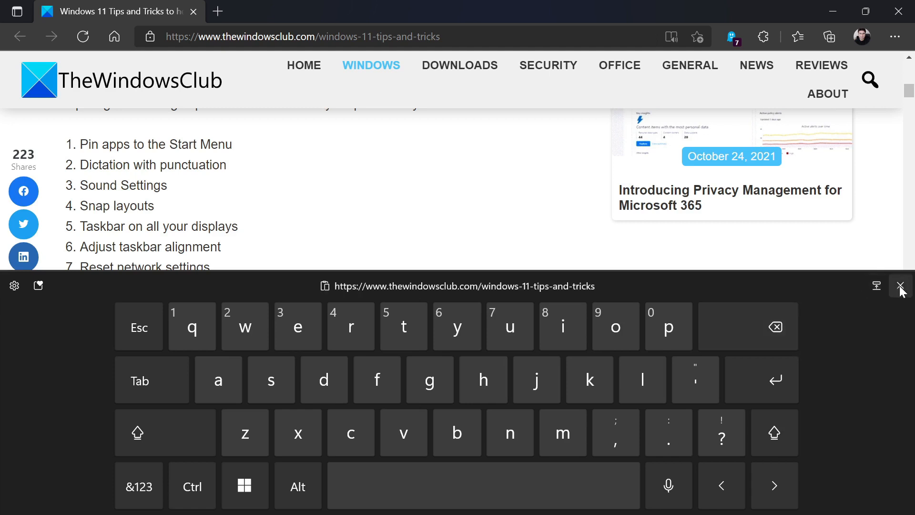
left_click(901, 285)
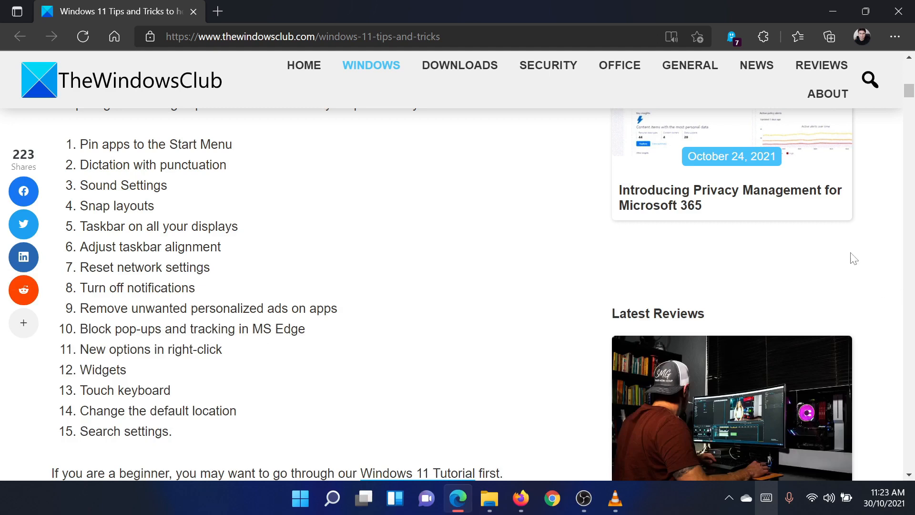
mouse_move(375, 424)
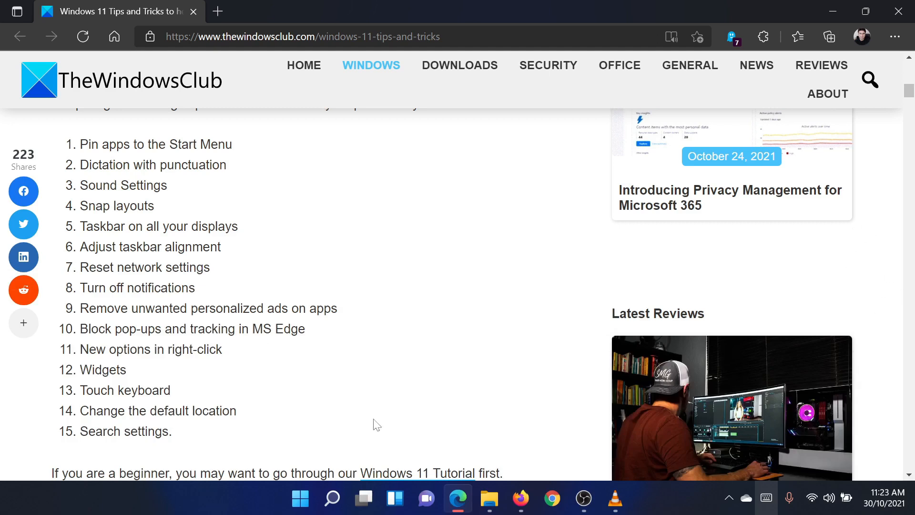
mouse_move(321, 451)
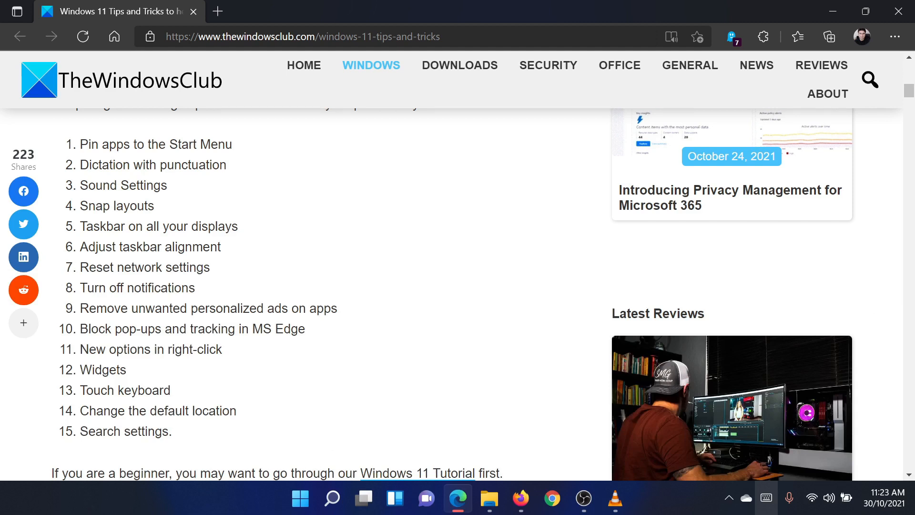
mouse_move(304, 488)
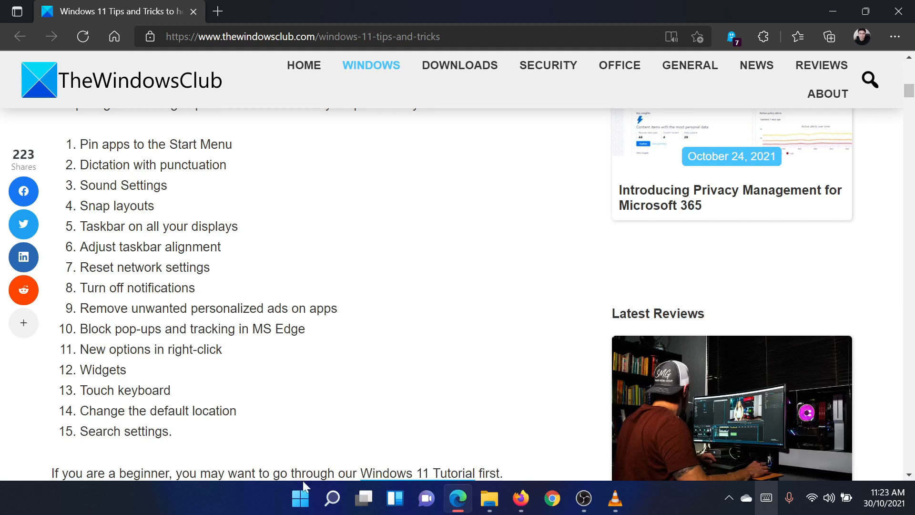
mouse_move(300, 497)
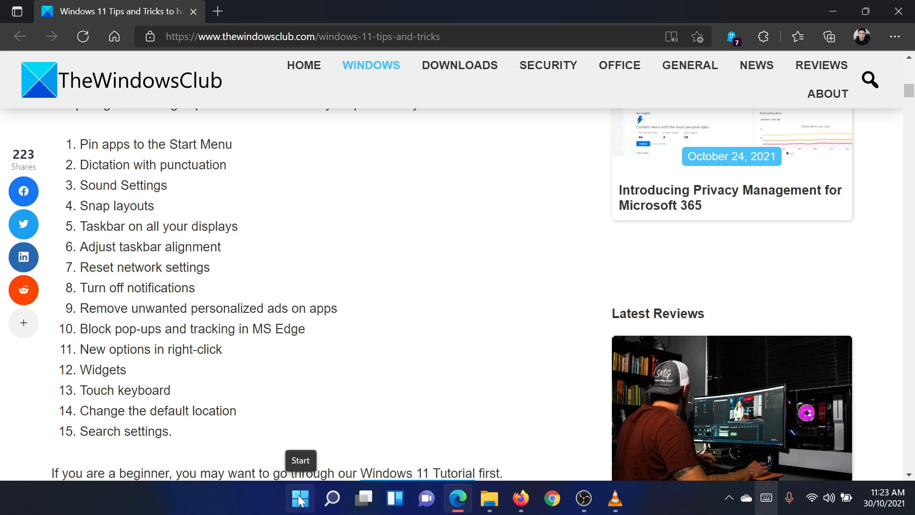
Reach Privacy & security in Settings via the Start button's quick links
right_click(300, 497)
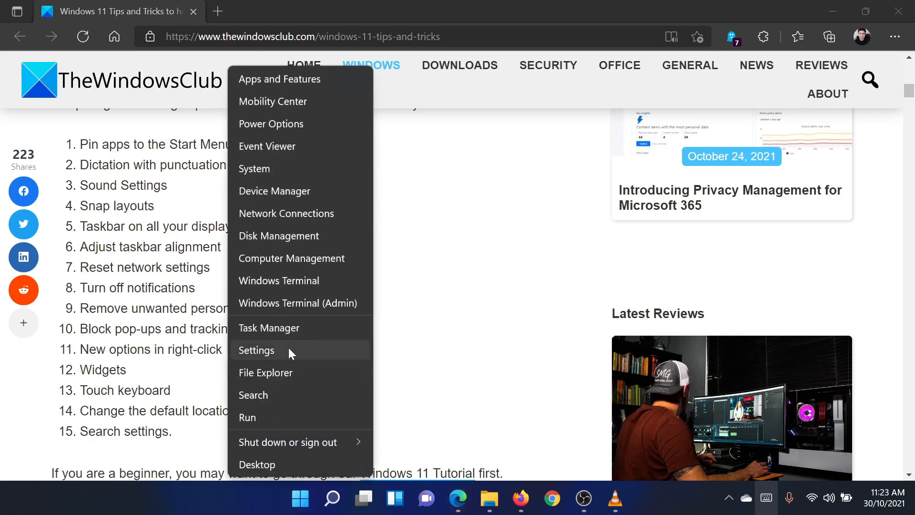
left_click(256, 350)
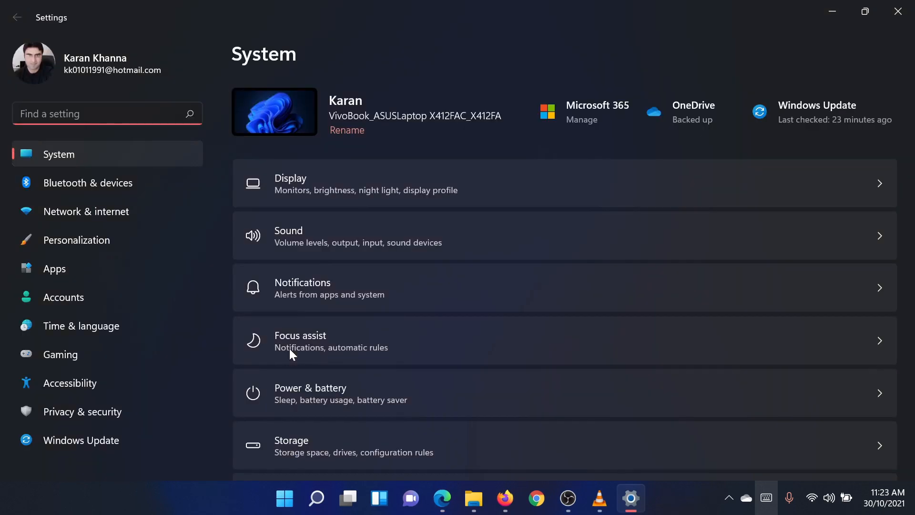
left_click(82, 411)
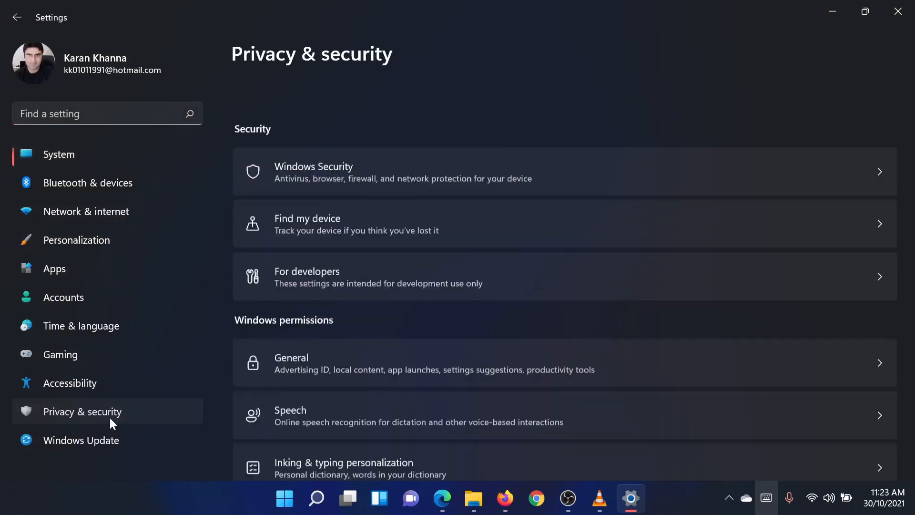
On the Location page, begin setting the device's default location with Set default
scroll("down", 3)
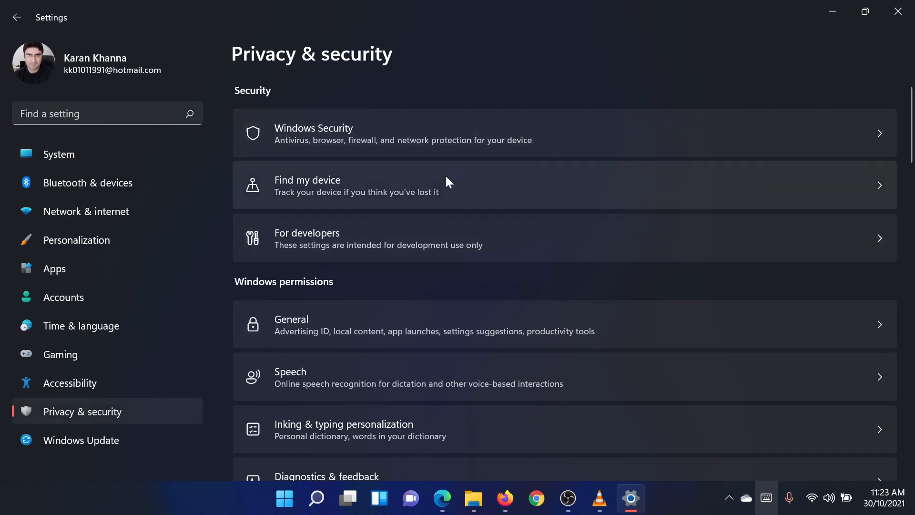
scroll("down", 3)
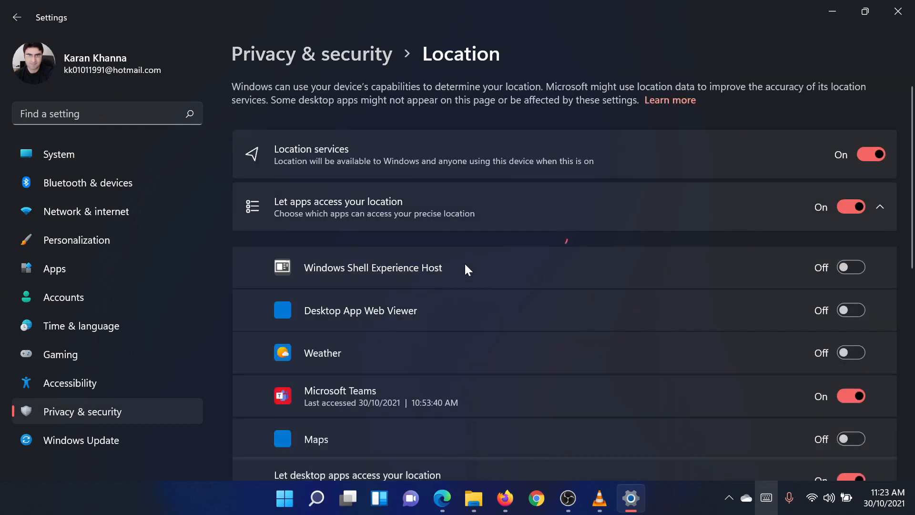
scroll("down", 3)
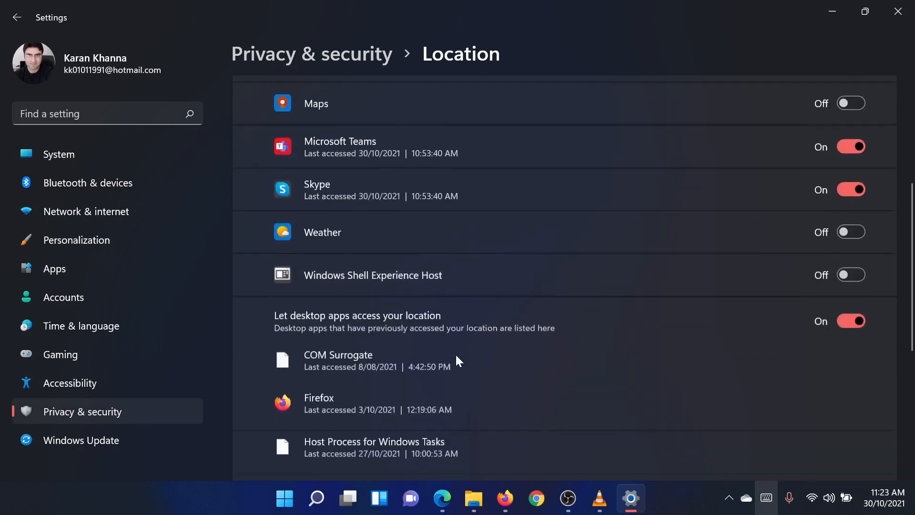
scroll("down", 3)
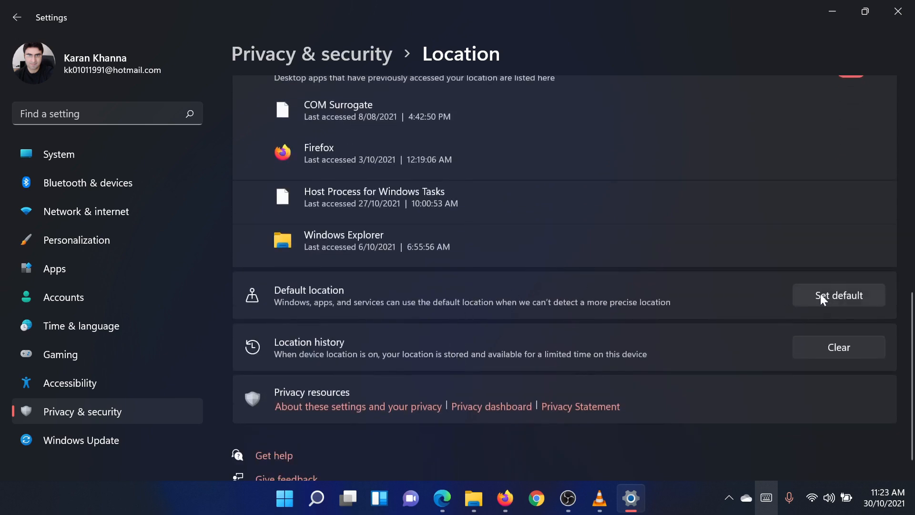
left_click(839, 295)
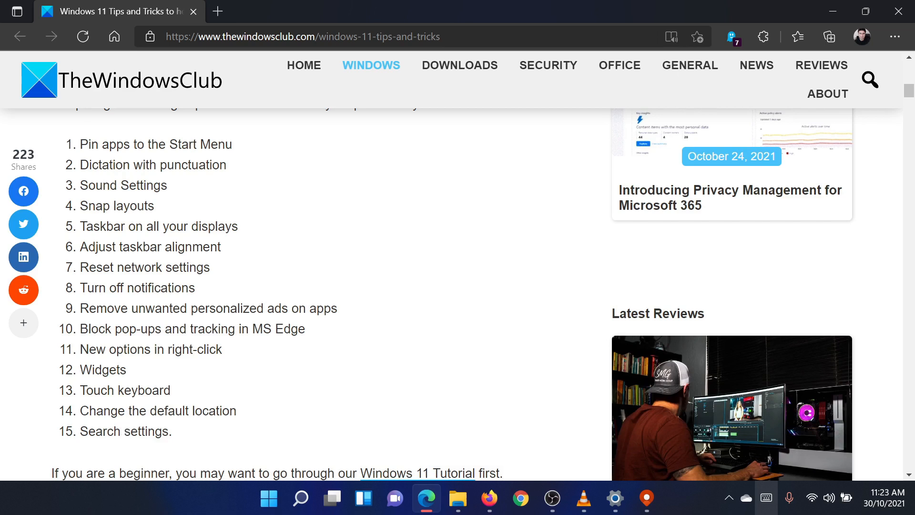
mouse_move(281, 464)
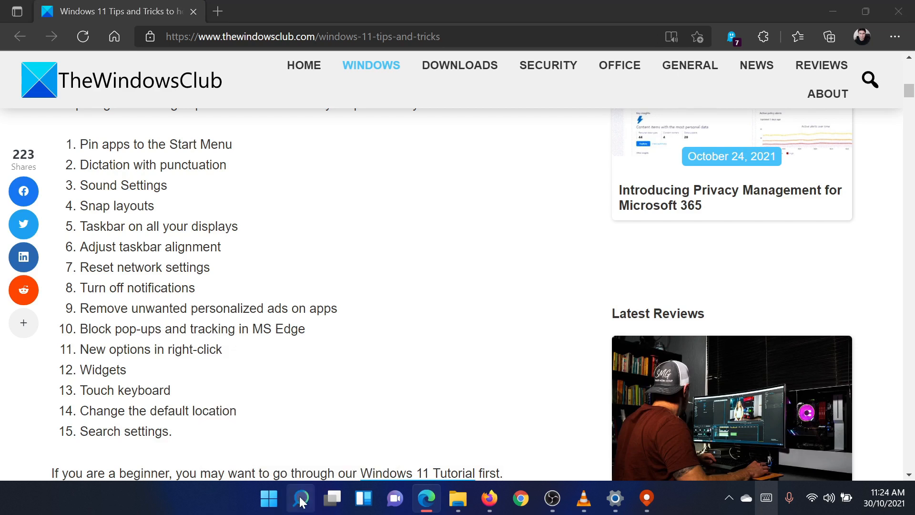
Reach Search permissions settings from the search panel's options menu
left_click(301, 498)
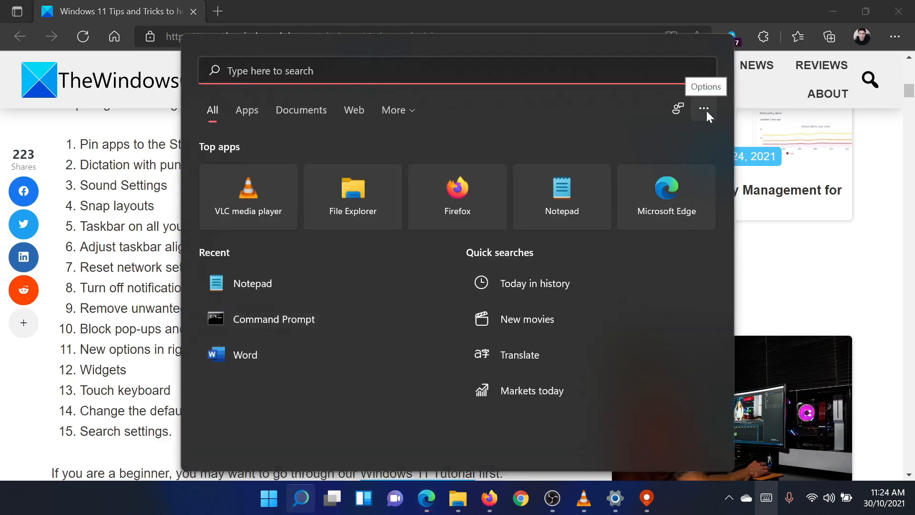
left_click(704, 110)
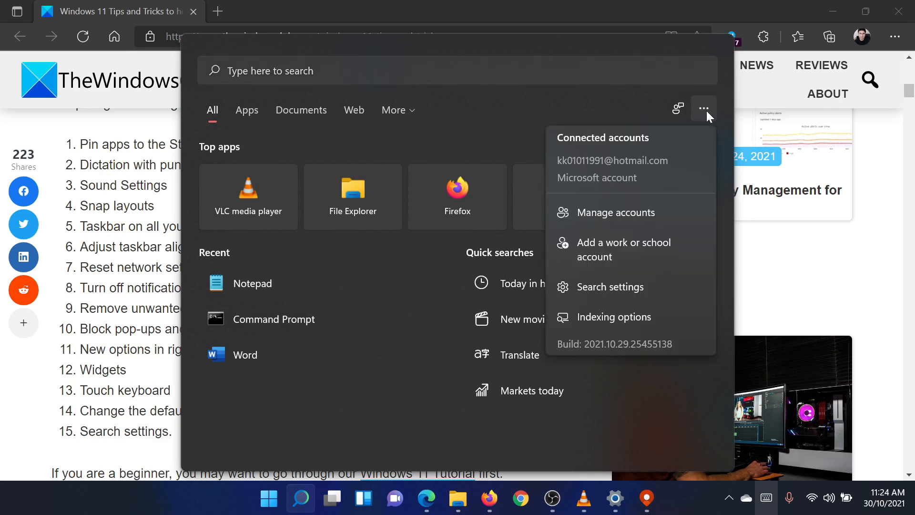
mouse_move(635, 287)
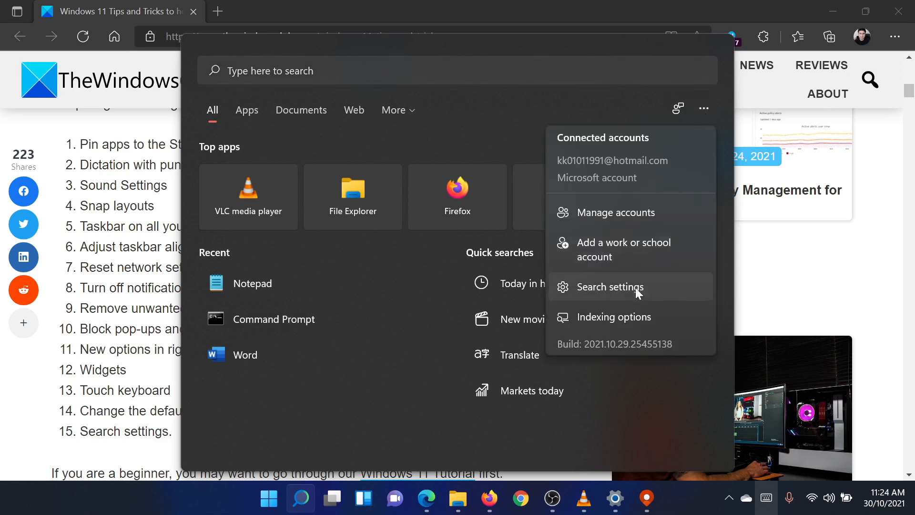
left_click(611, 287)
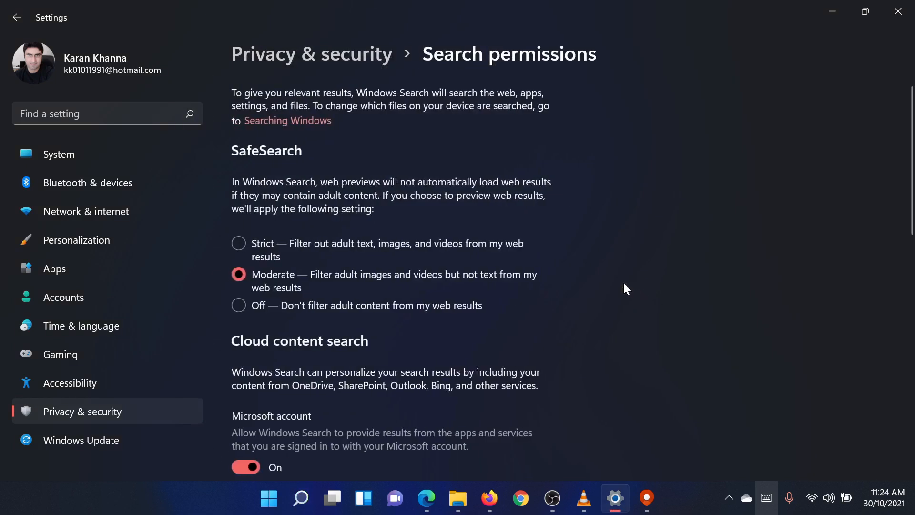
Return to the Windows 11 tips article in Edge, scrolled back to its top
left_click(426, 498)
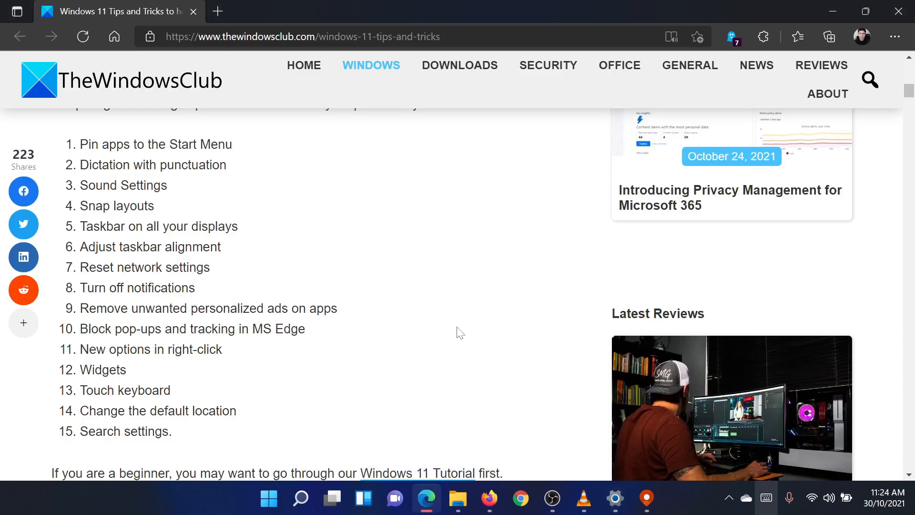
scroll("up", 3)
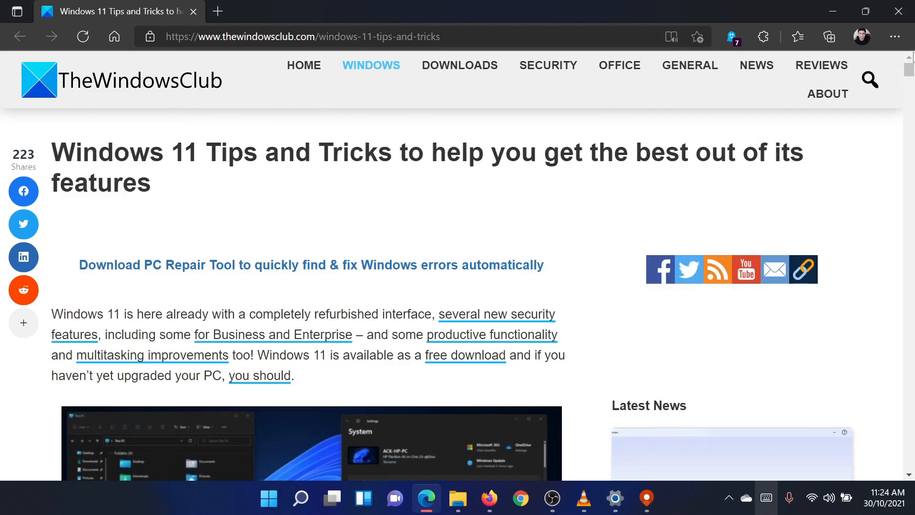